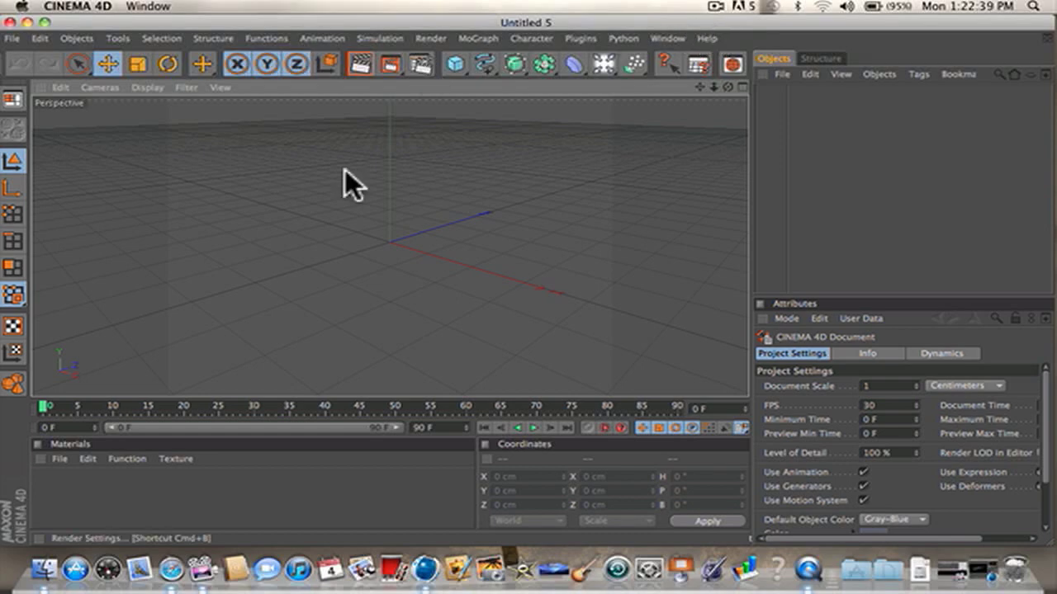
pyautogui.moveTo(256, 416)
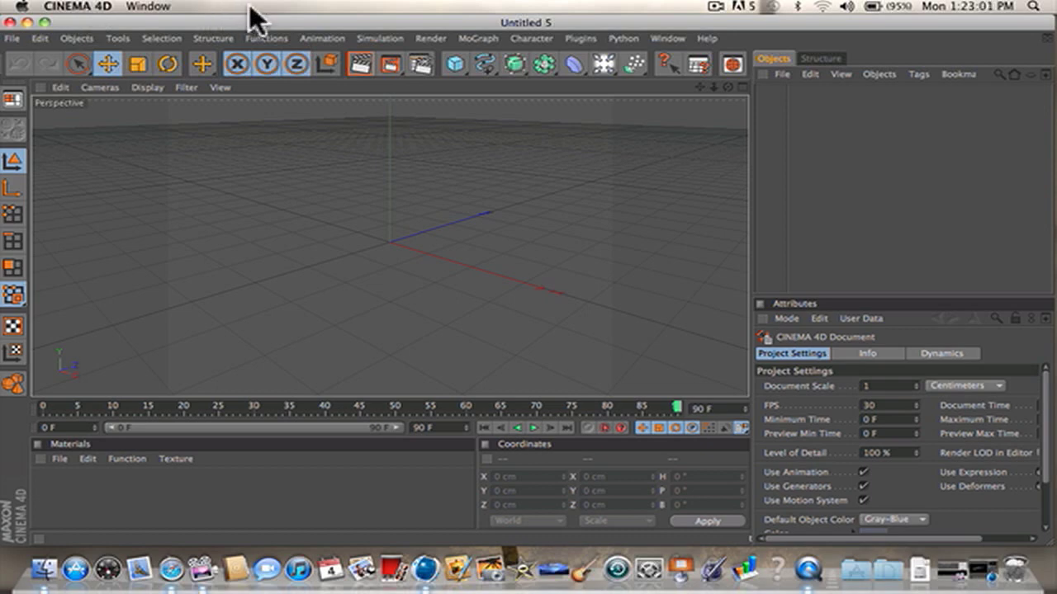
pyautogui.moveTo(321, 30)
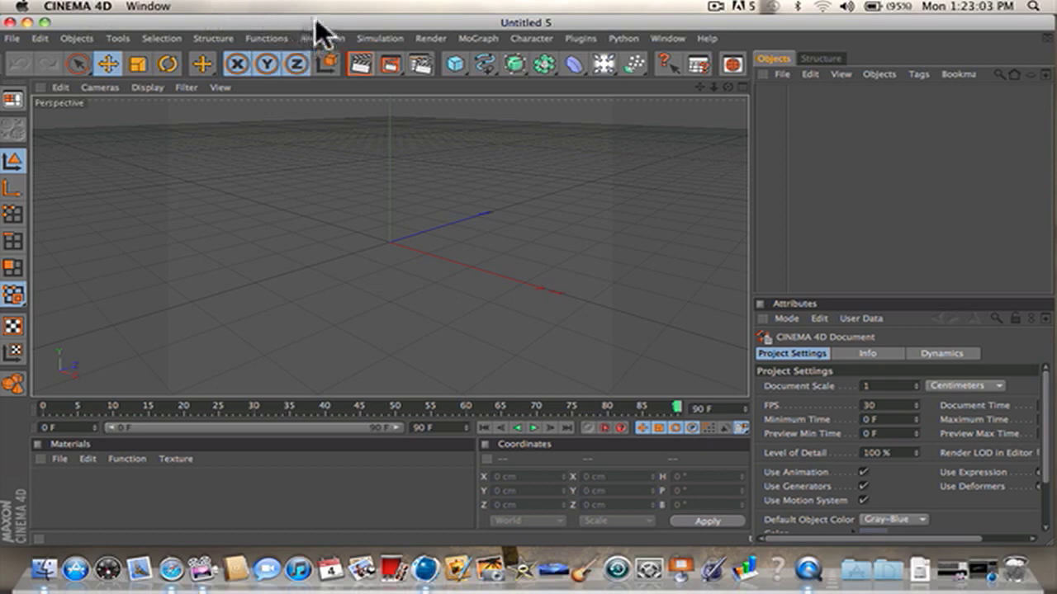
pyautogui.moveTo(419, 65)
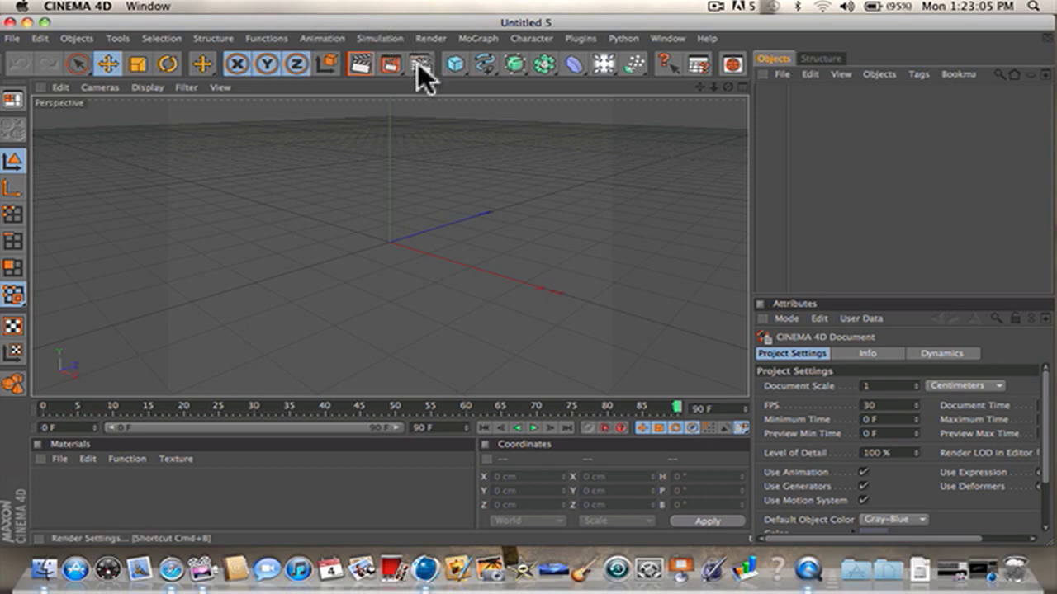
# Set the render output resolution to 1920 × 1080 (HDTV 16:9)
pyautogui.click(420, 63)
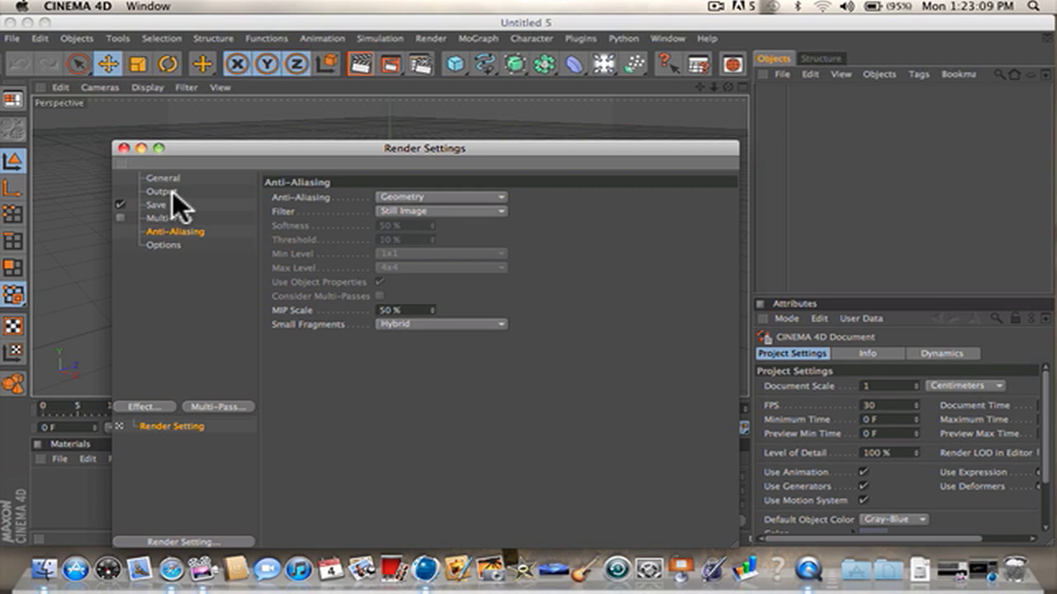
pyautogui.click(162, 191)
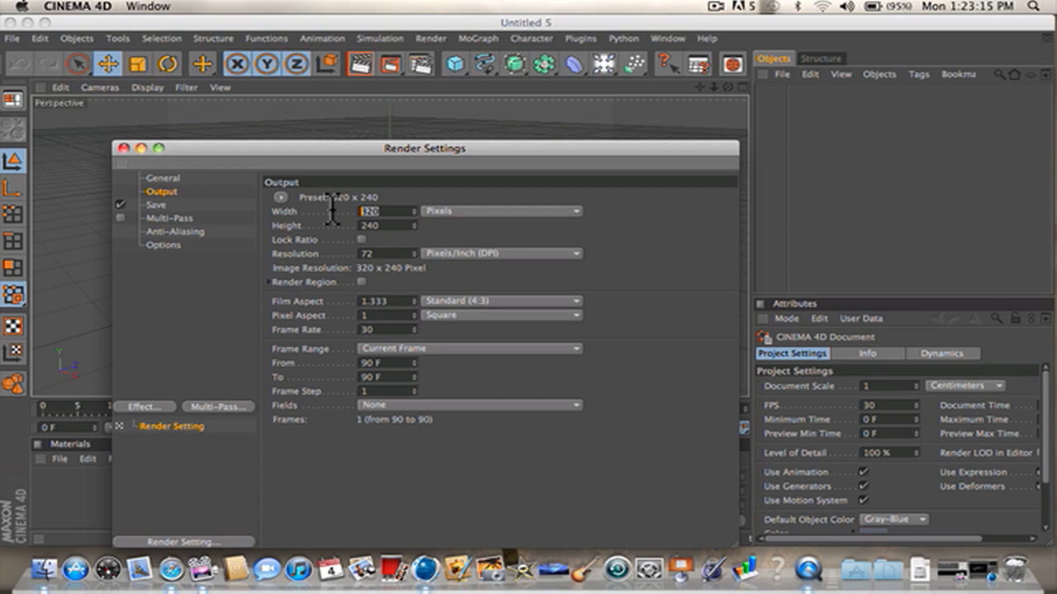
pyautogui.write('1920')
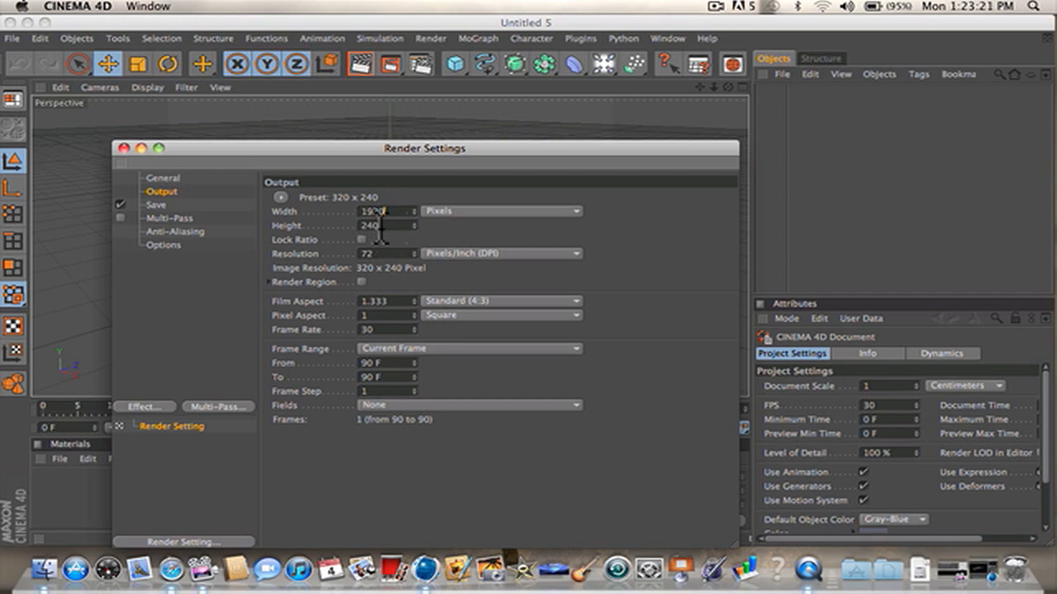
pyautogui.write('1920')
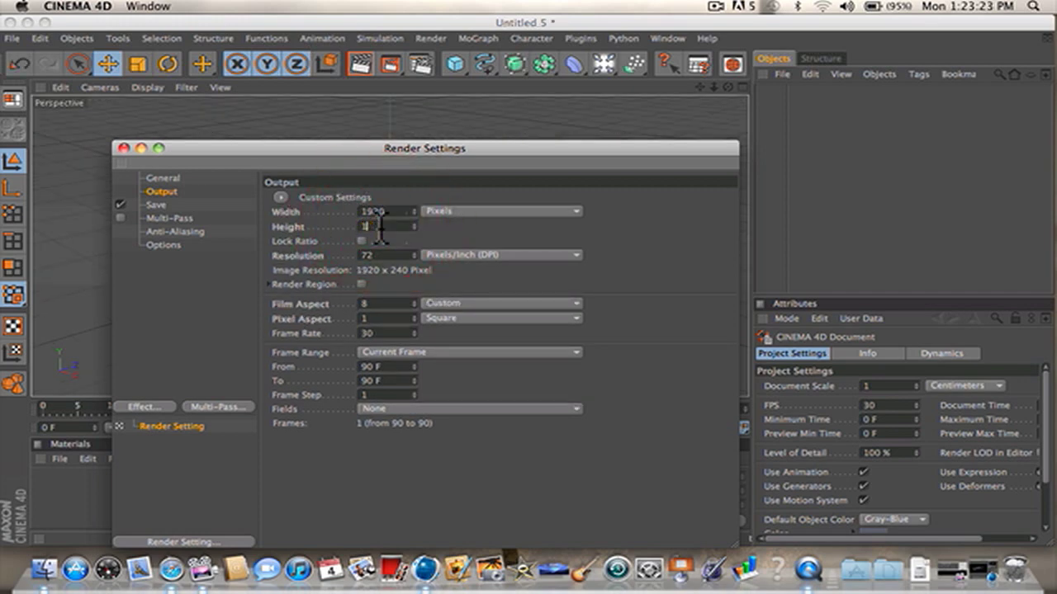
pyautogui.write('1080')
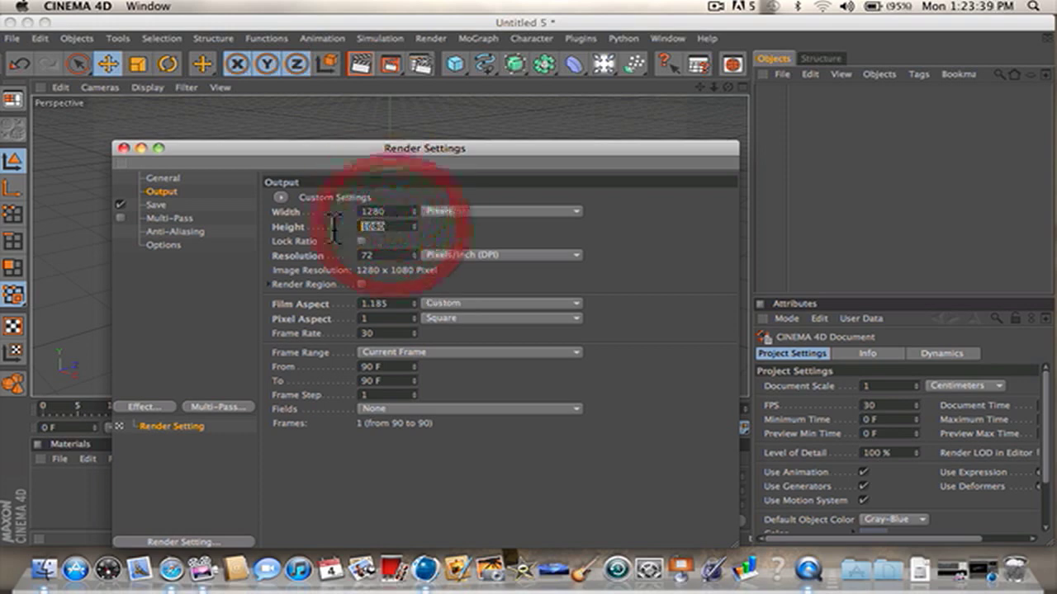
pyautogui.write('720')
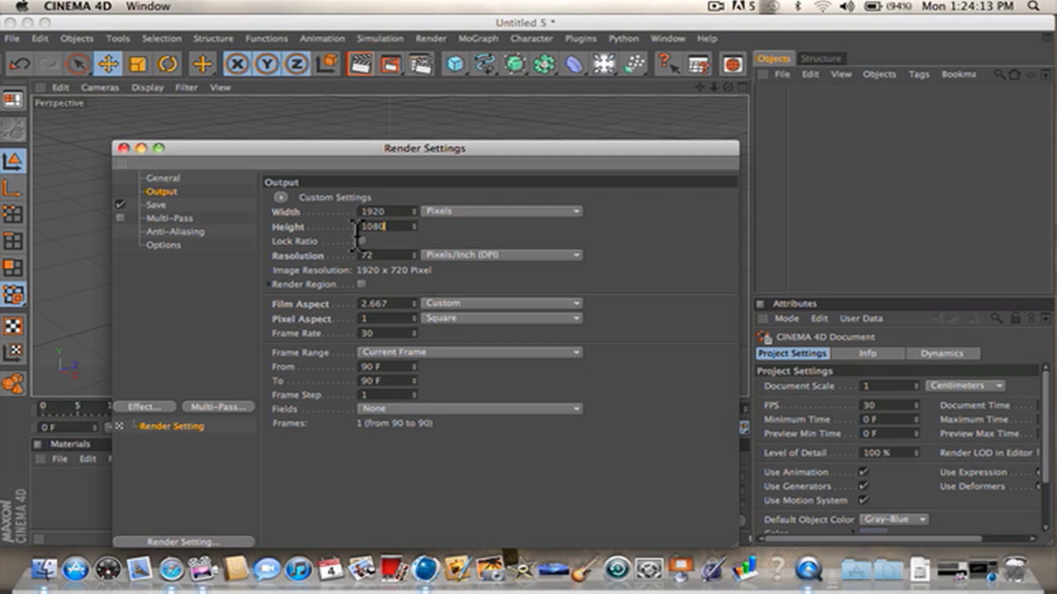
# Set the frame range to All Frames, covering frames 0 to 90
pyautogui.click(470, 352)
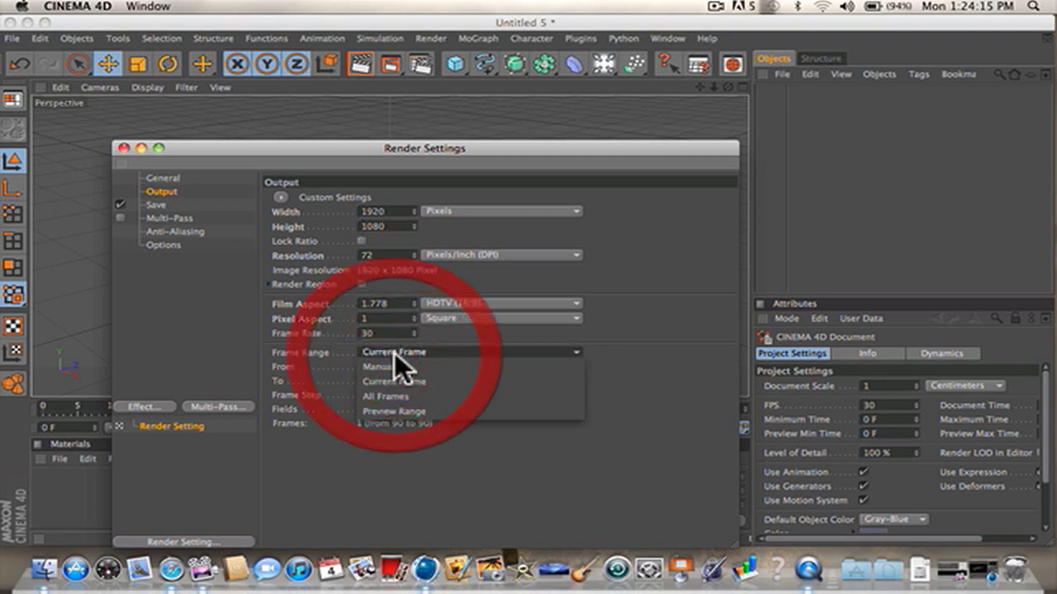
pyautogui.click(386, 396)
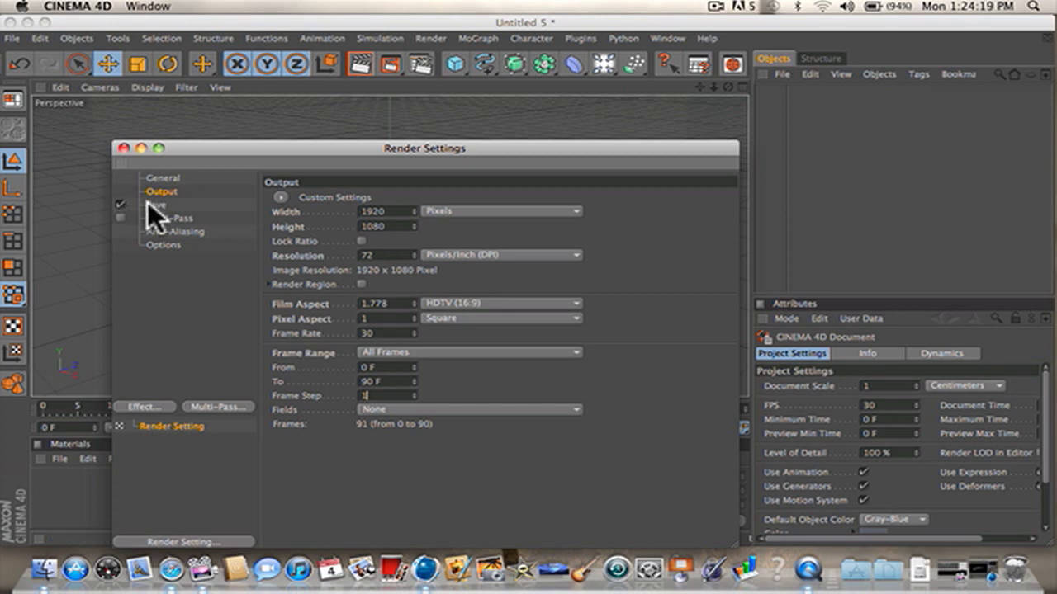
# Change the save format from TIFF to QuickTime Movie, leaving the alpha channel off
pyautogui.click(156, 205)
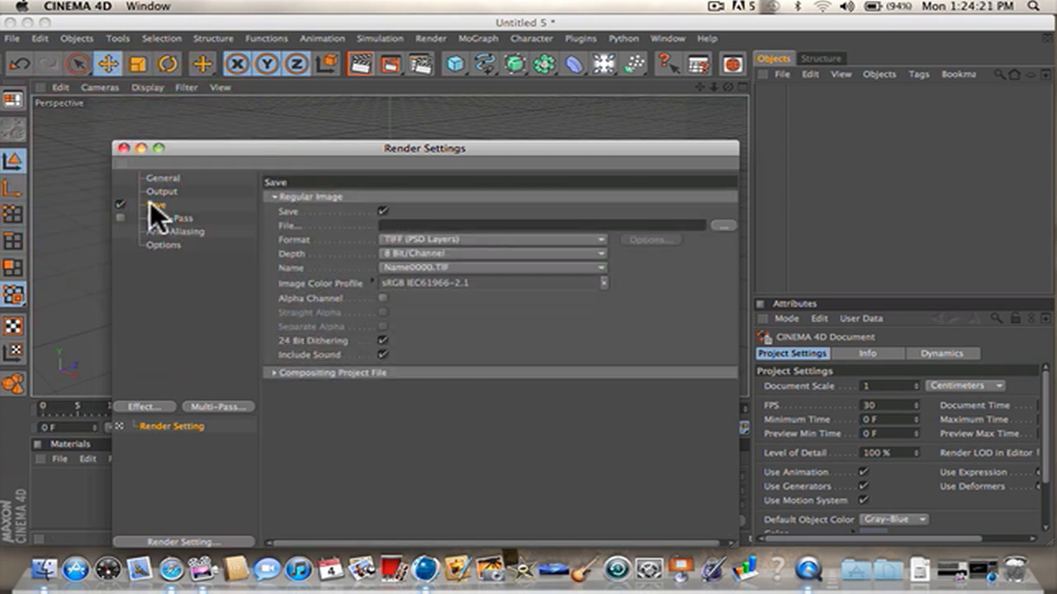
pyautogui.click(492, 240)
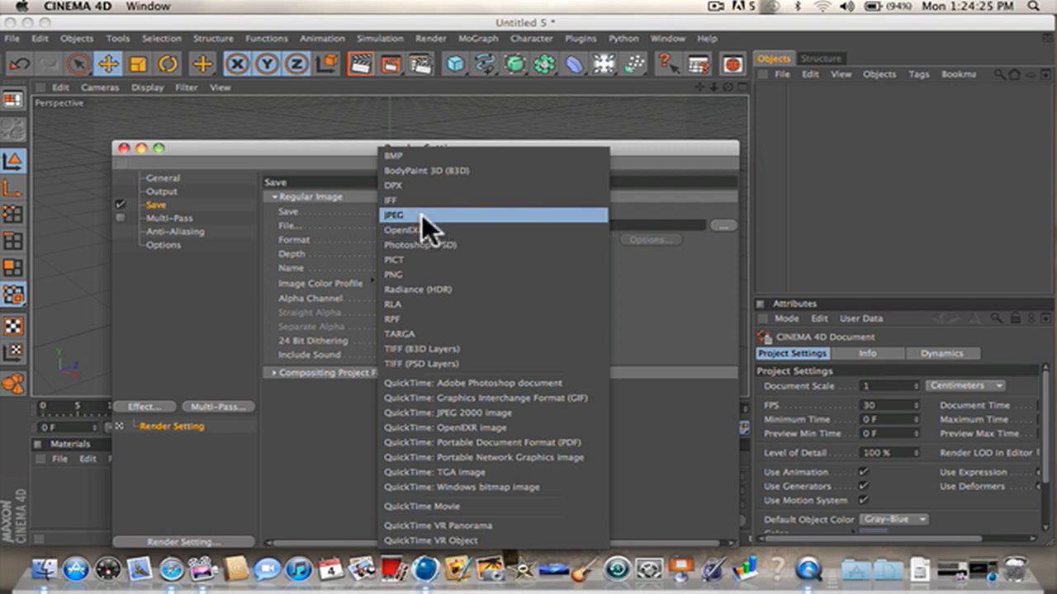
pyautogui.click(395, 215)
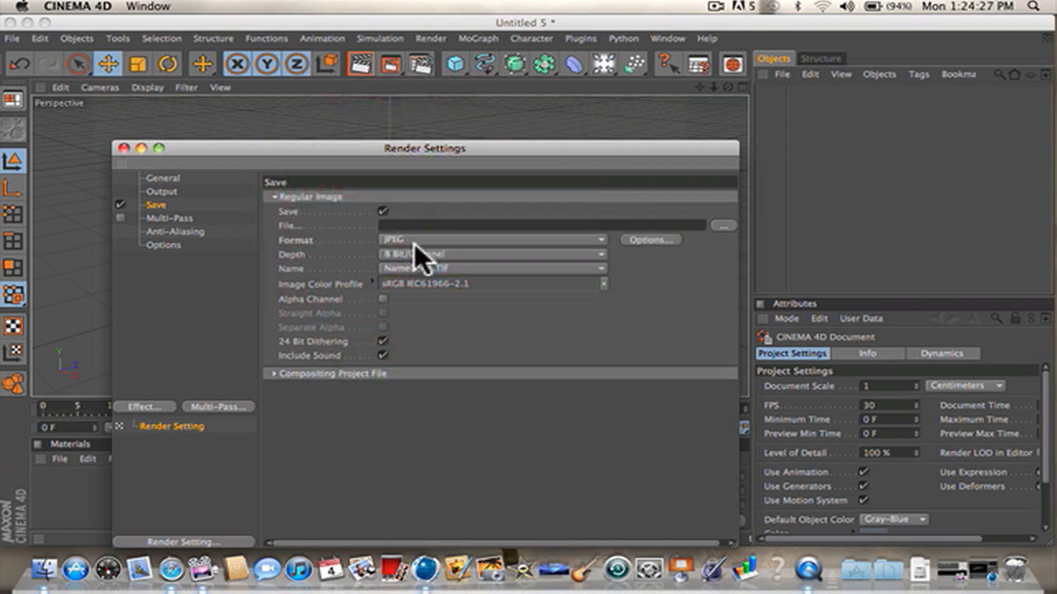
pyautogui.click(492, 241)
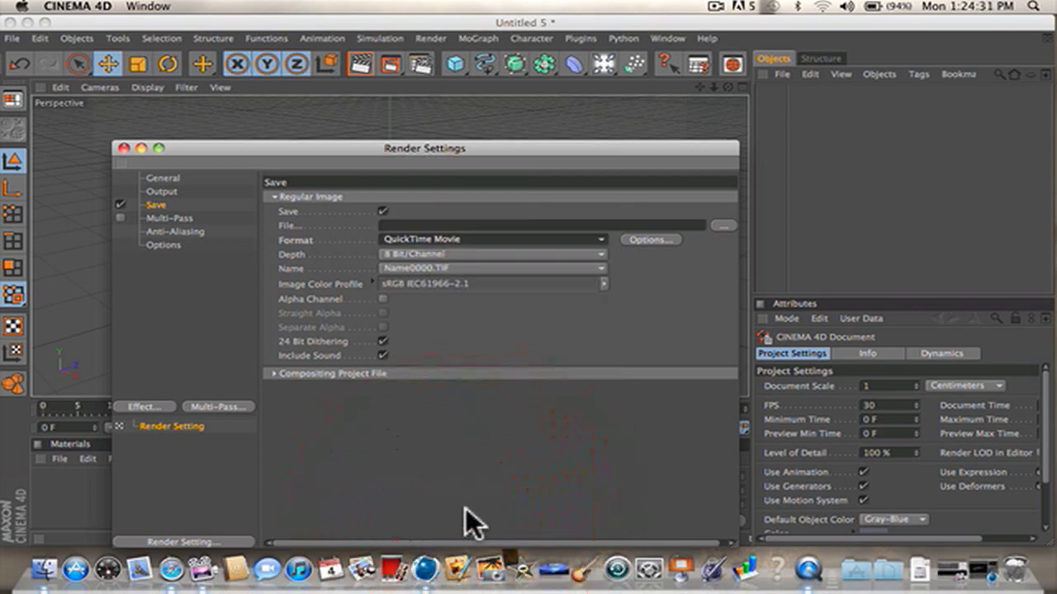
pyautogui.moveTo(273, 267)
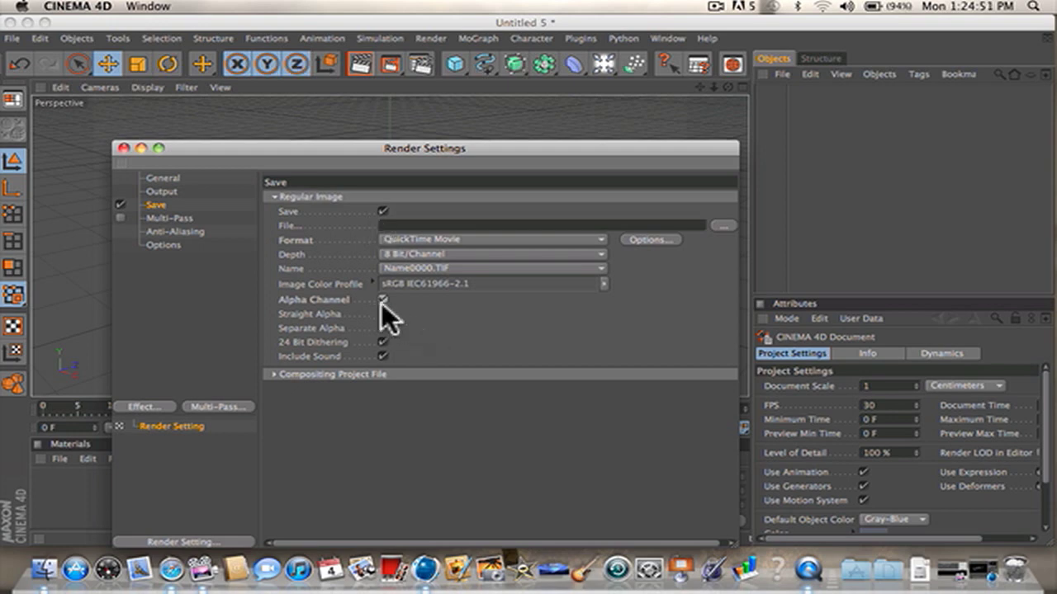
pyautogui.click(384, 299)
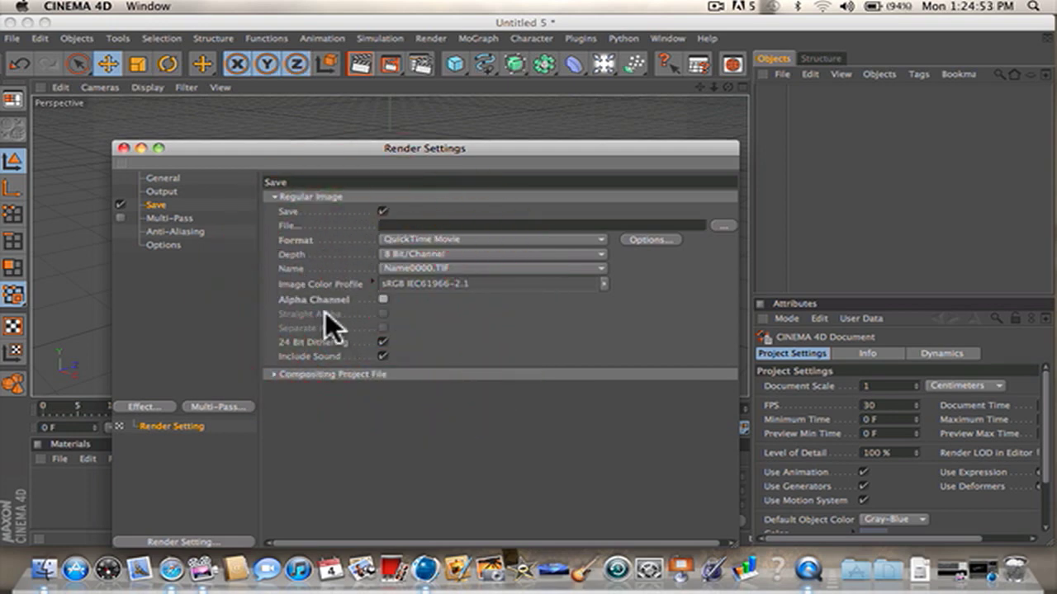
pyautogui.moveTo(173, 248)
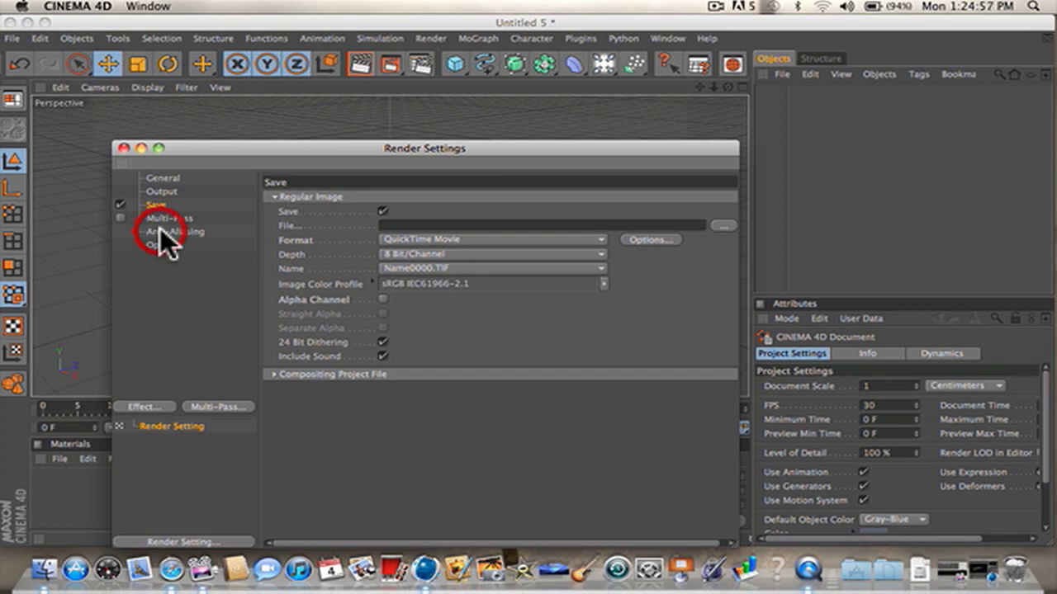
# Set anti-aliasing to Best with 12% threshold, min level 1x1 and max level 2x2
pyautogui.click(173, 231)
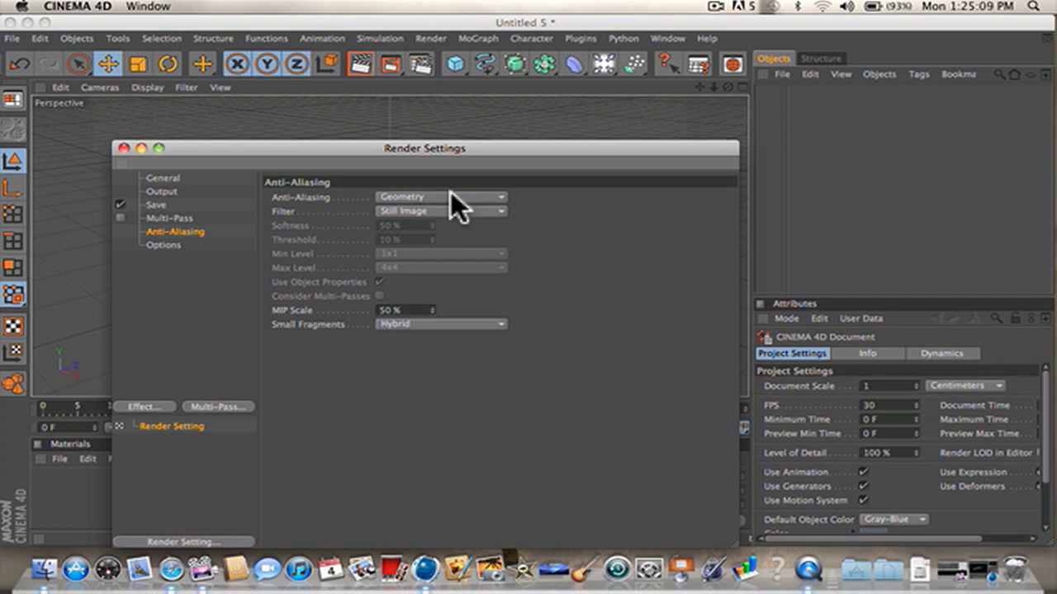
pyautogui.moveTo(502, 235)
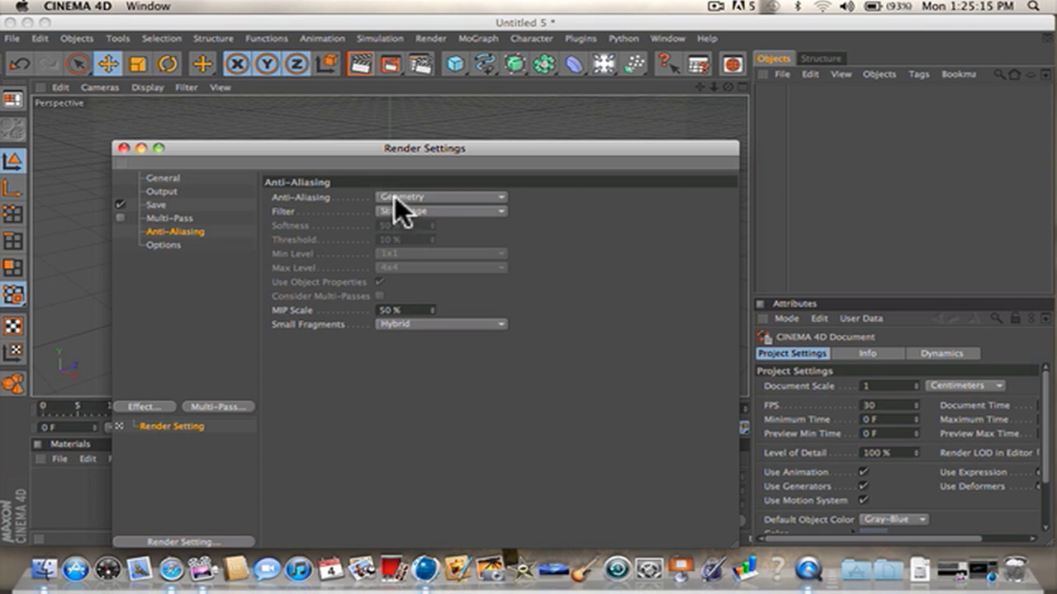
pyautogui.click(443, 196)
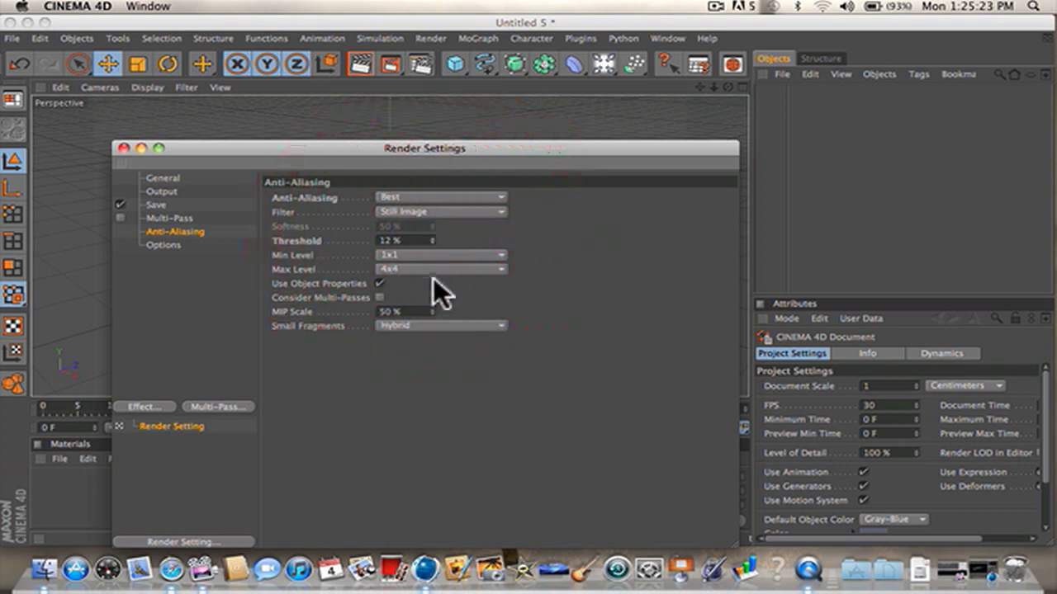
pyautogui.click(443, 269)
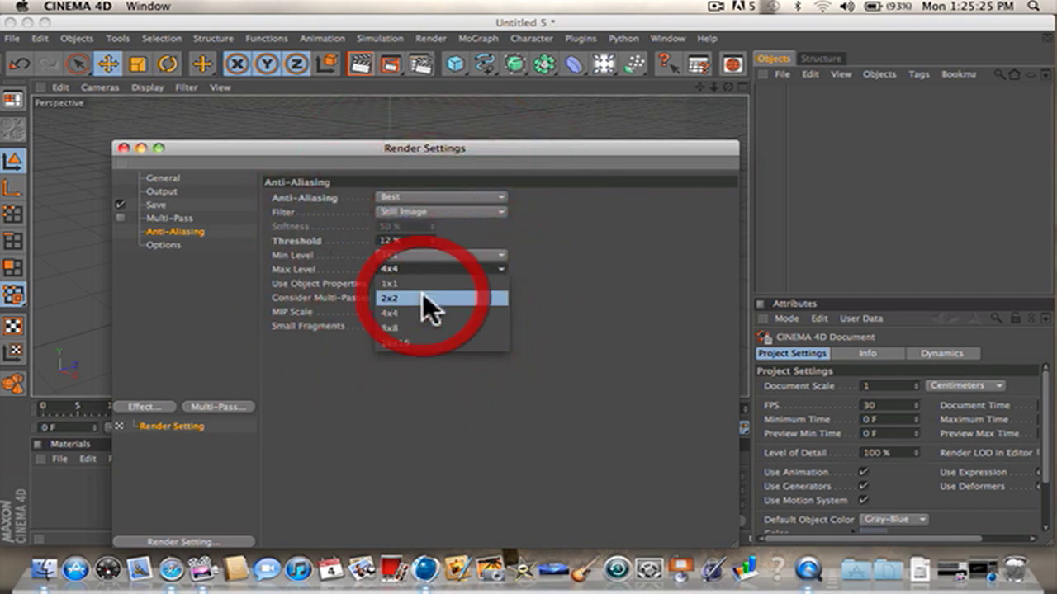
pyautogui.click(393, 297)
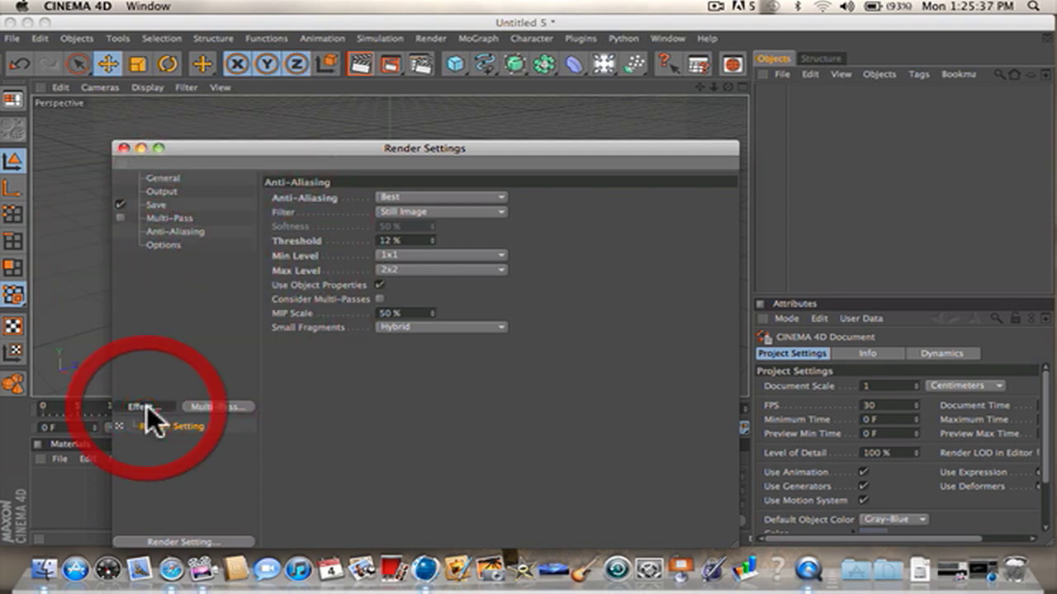
# Add Ambient Occlusion and Global Illumination effects and review their default settings
pyautogui.click(145, 406)
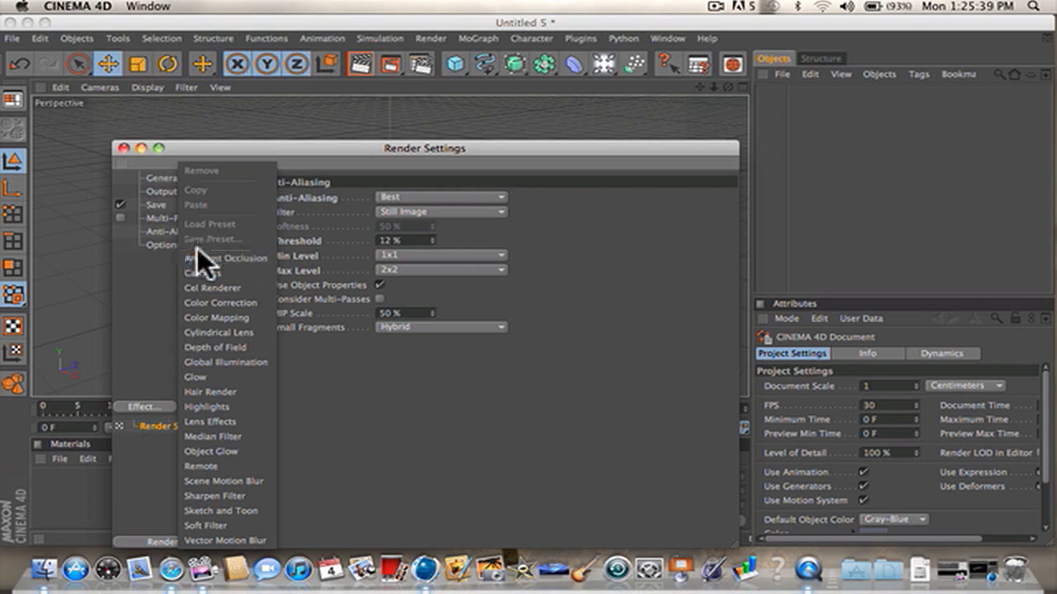
pyautogui.click(224, 258)
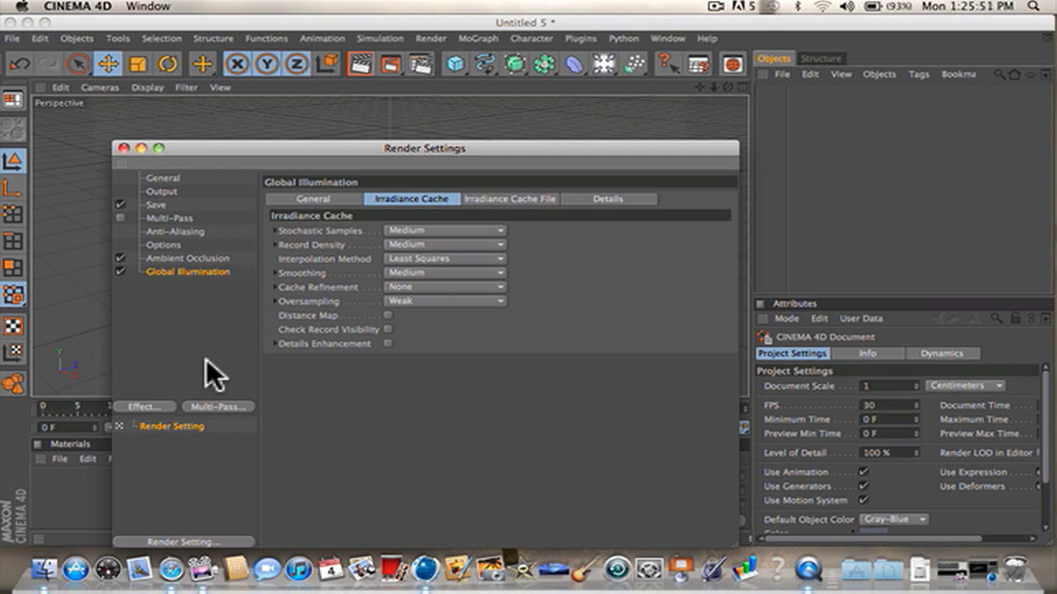
pyautogui.moveTo(330, 206)
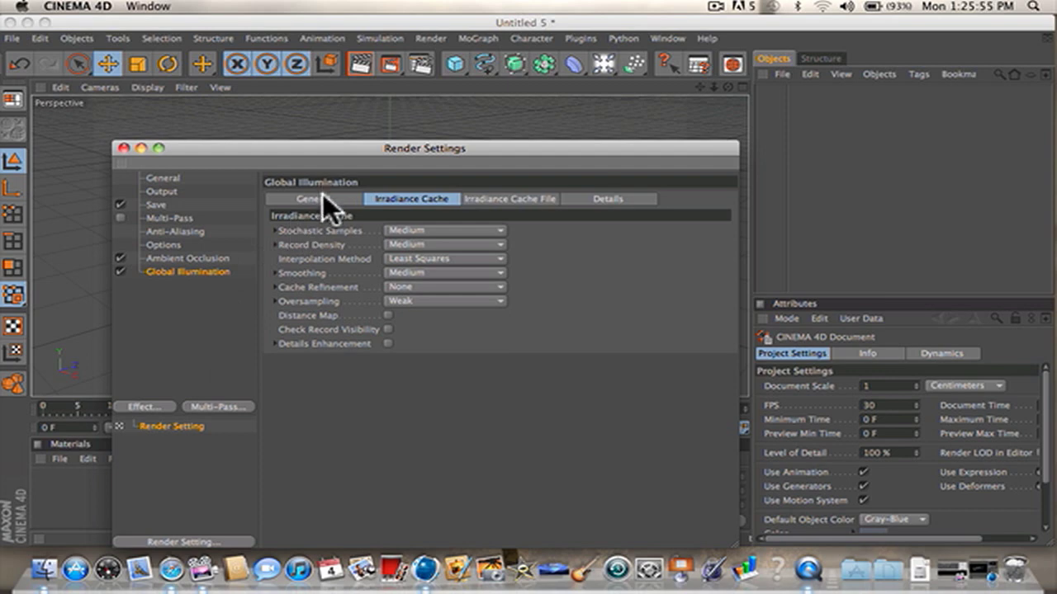
pyautogui.click(410, 198)
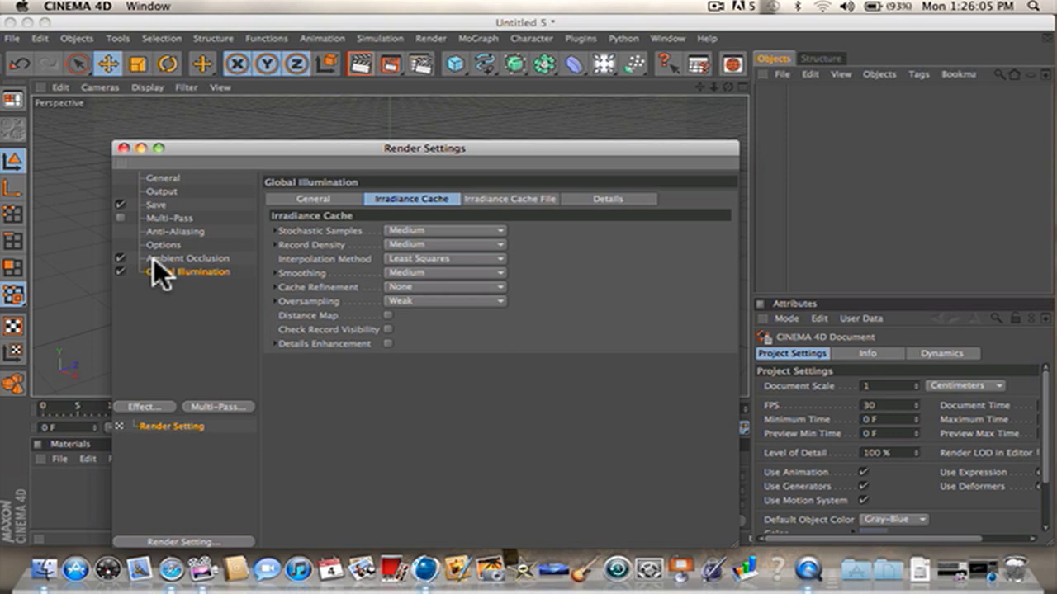
pyautogui.click(185, 258)
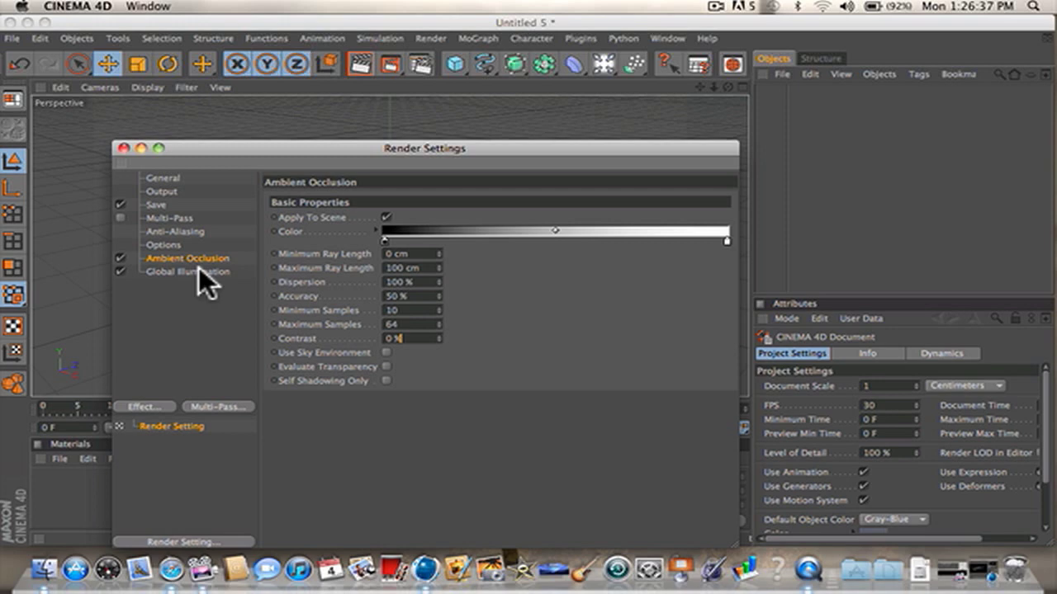
# Return to the Global Illumination effect's Irradiance Cache settings
pyautogui.click(188, 271)
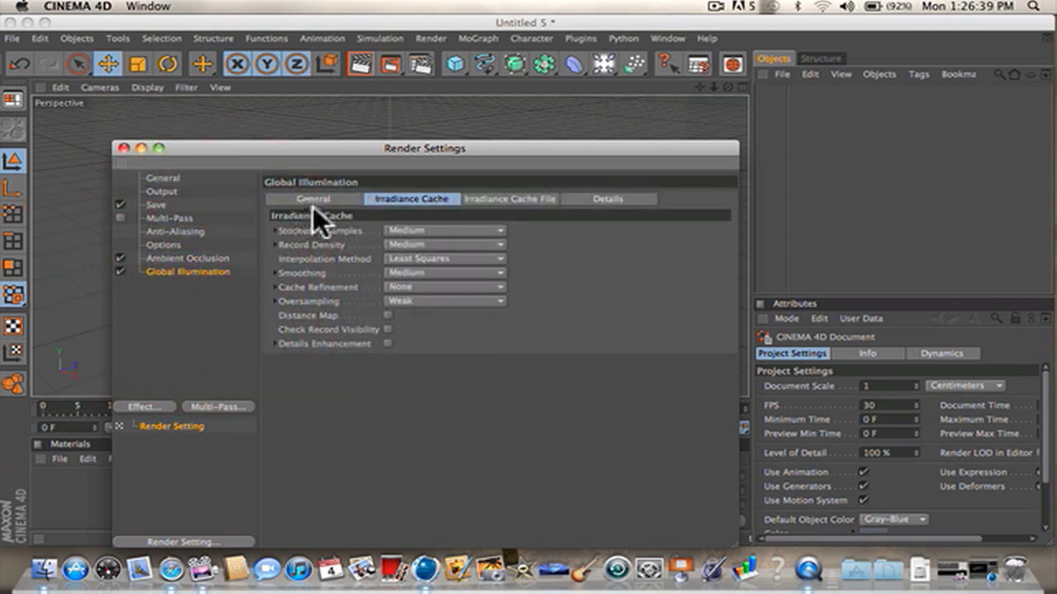
# Set irradiance cache to Low samples and record density, Weak smoothing, Minimal oversampling
pyautogui.click(312, 198)
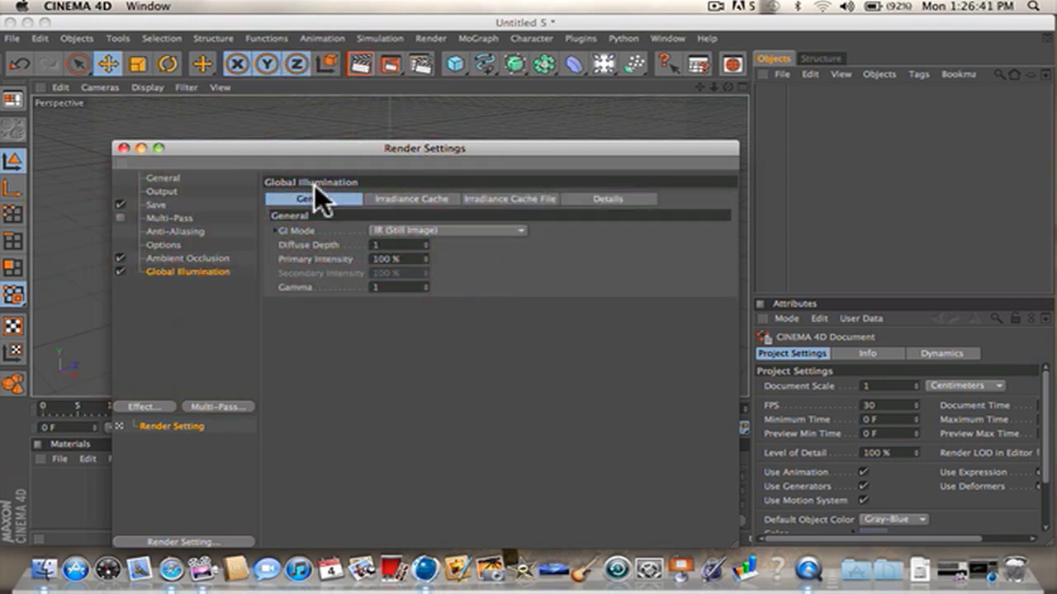
pyautogui.click(411, 198)
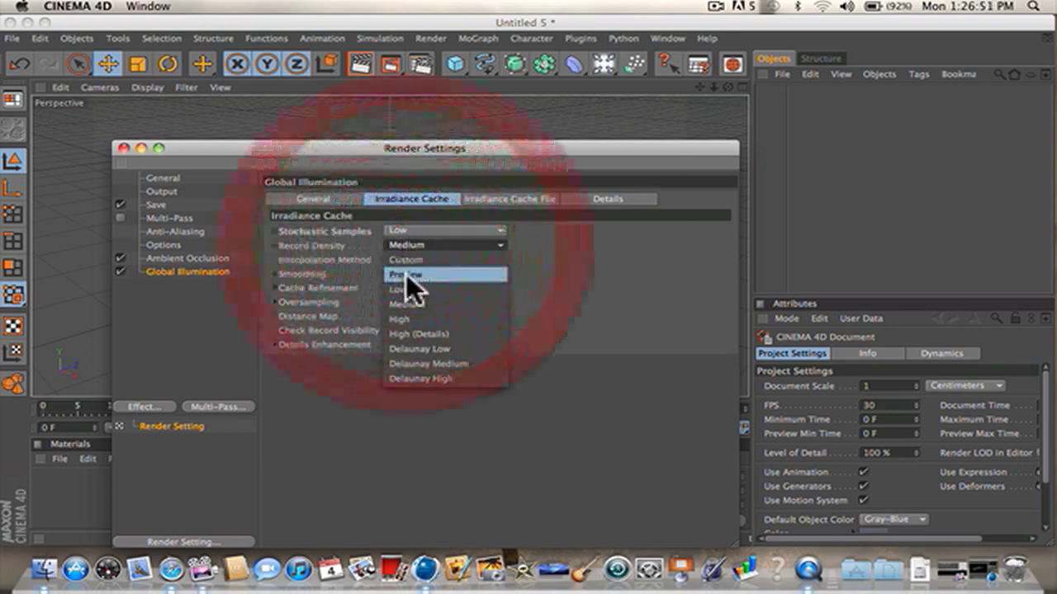
pyautogui.click(404, 289)
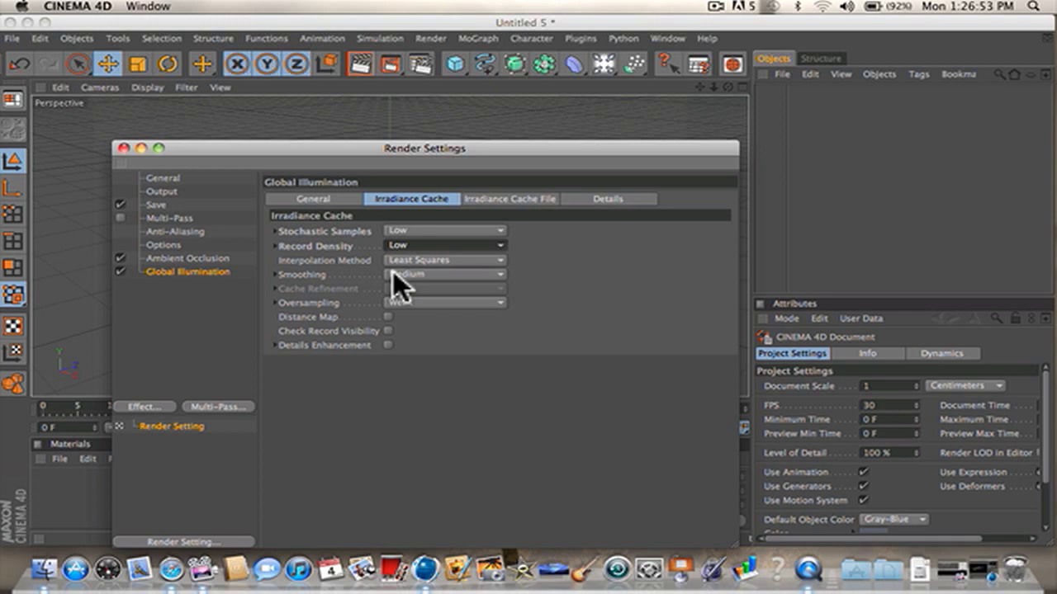
pyautogui.click(443, 274)
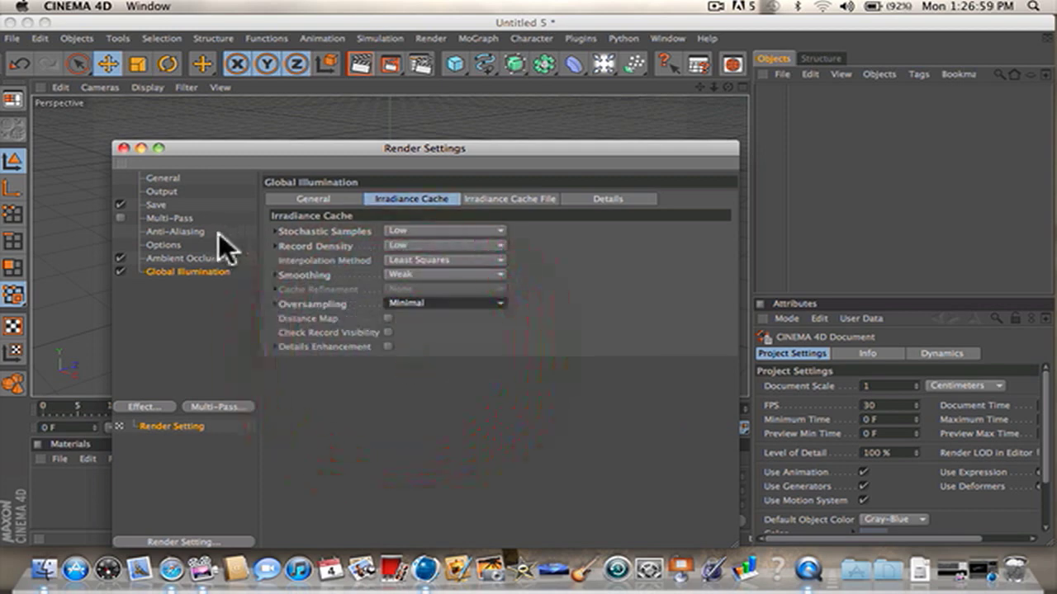
pyautogui.click(187, 258)
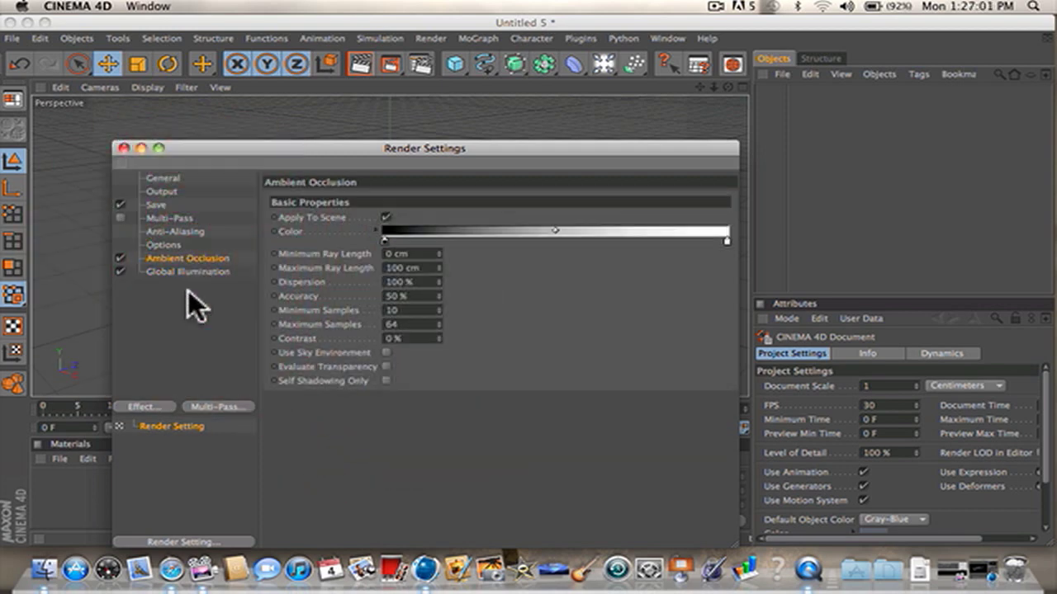
pyautogui.click(188, 271)
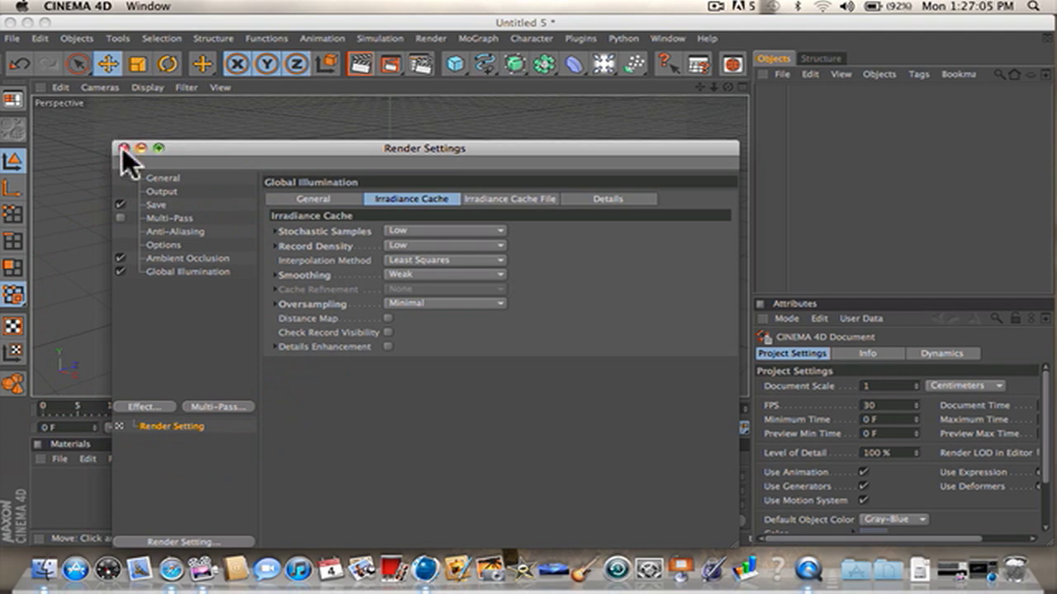
pyautogui.moveTo(239, 168)
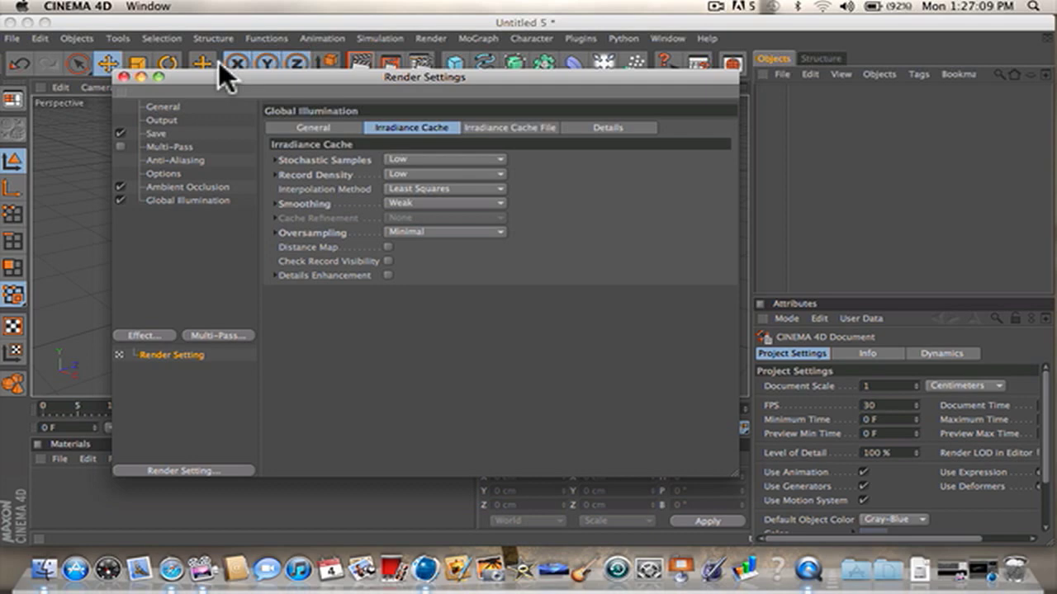
pyautogui.moveTo(183, 274)
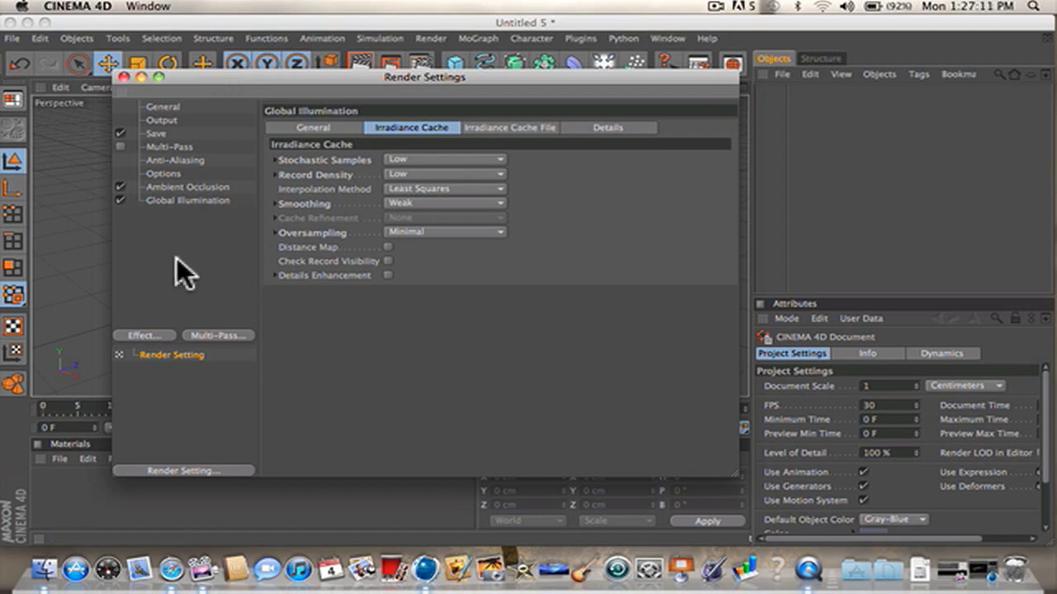
pyautogui.moveTo(235, 482)
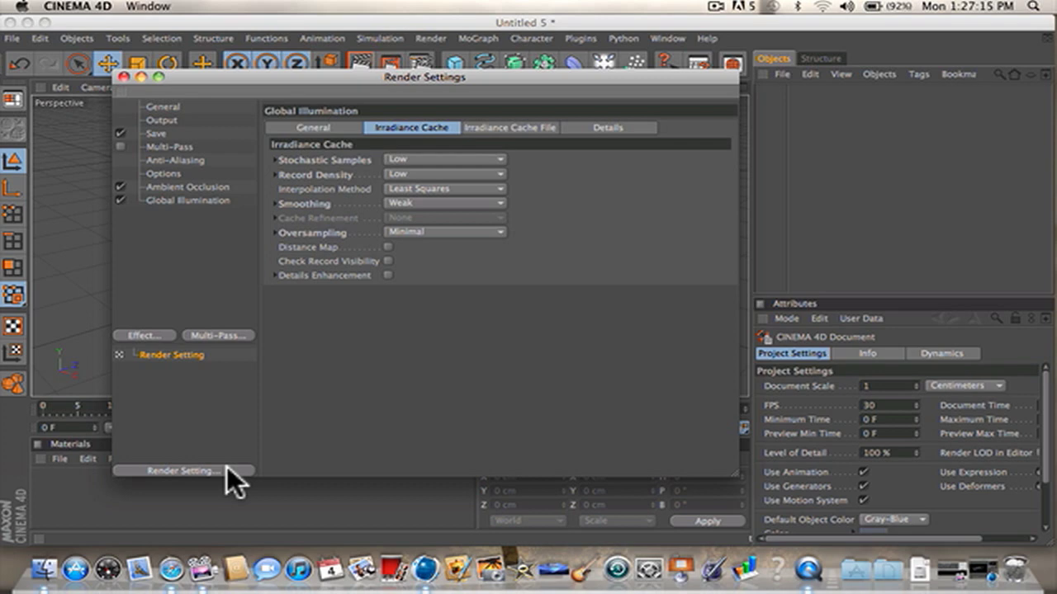
# Save the render settings as a preset named 1080p HD Inytro
pyautogui.rightClick(171, 353)
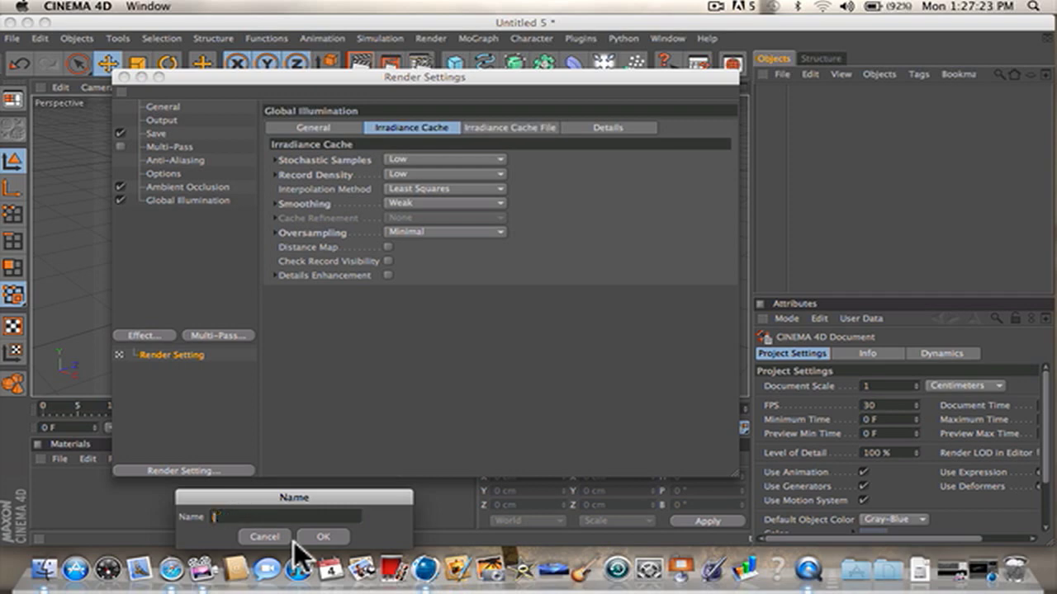
pyautogui.write('1080p HD Im')
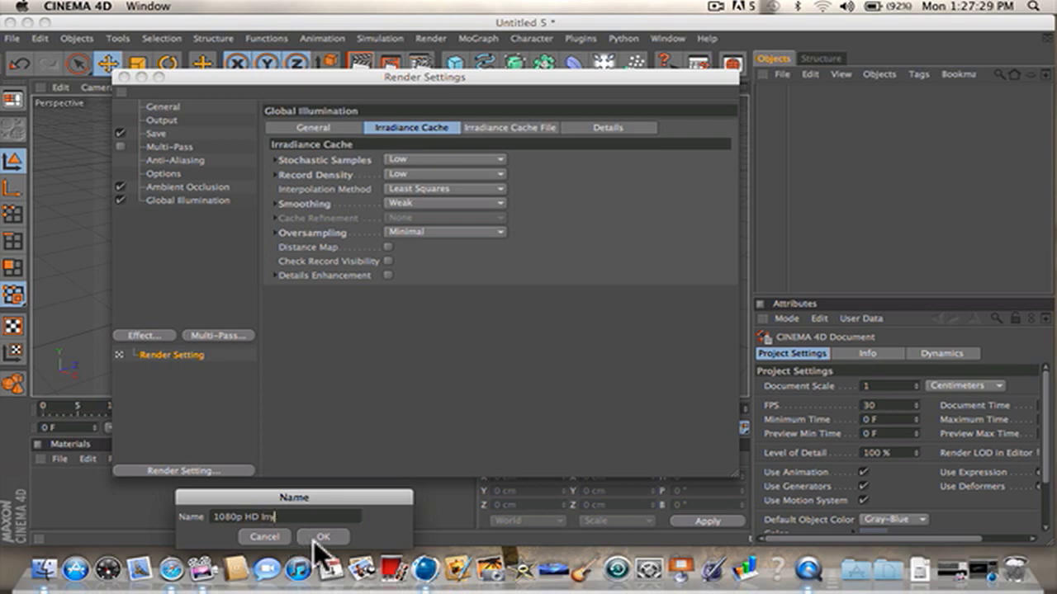
pyautogui.write('tro')
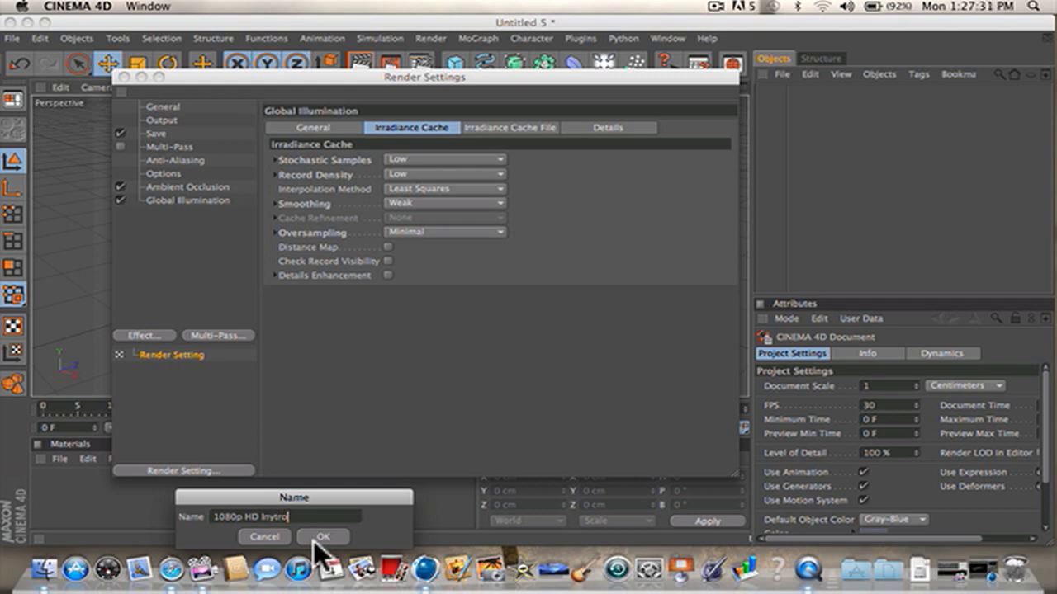
pyautogui.click(322, 537)
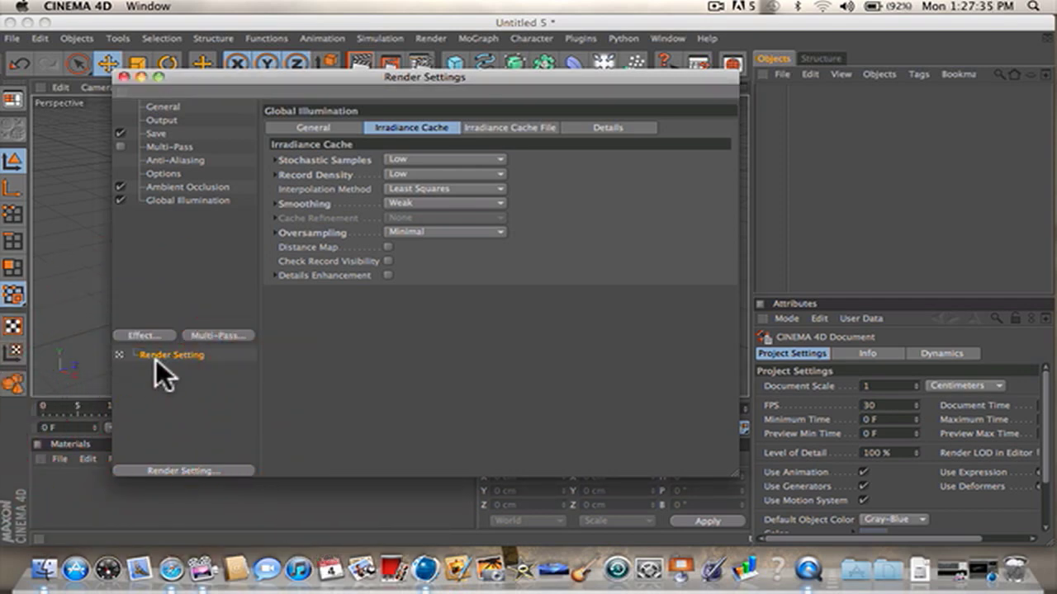
pyautogui.rightClick(172, 353)
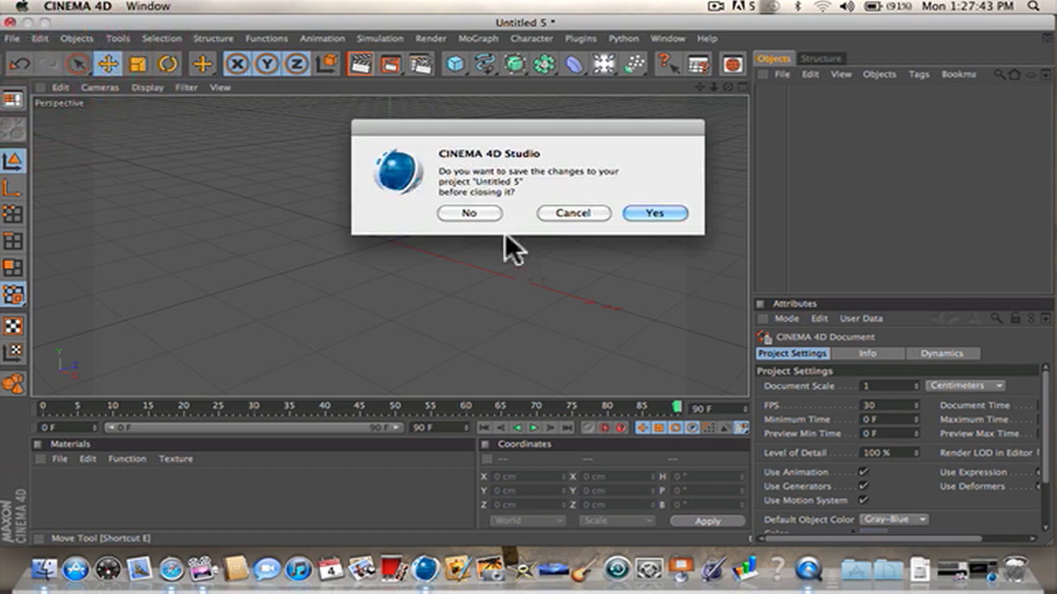
# Close Untitled 5 without saving and bring up Render Settings in Untitled 6
pyautogui.click(469, 213)
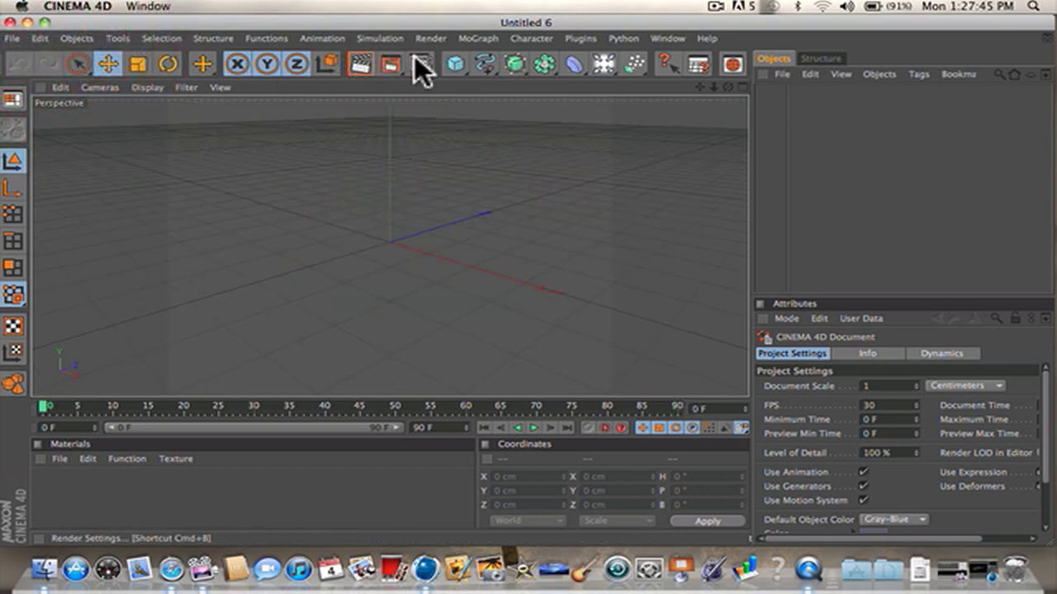
pyautogui.click(419, 65)
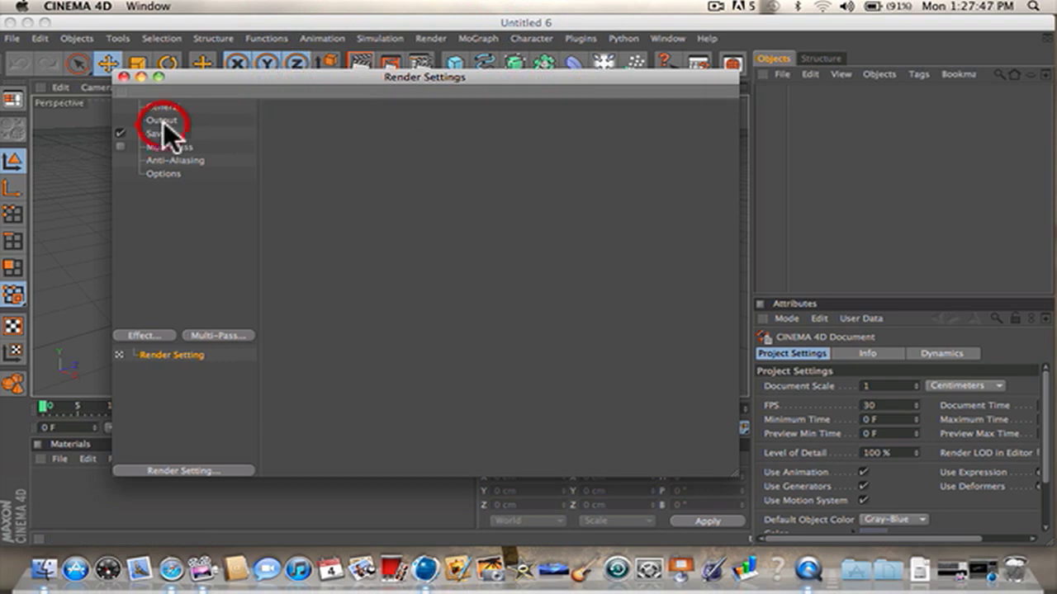
# Load the 1080p HD Inytro preset and check its Ambient Occlusion and Output pages
pyautogui.click(173, 160)
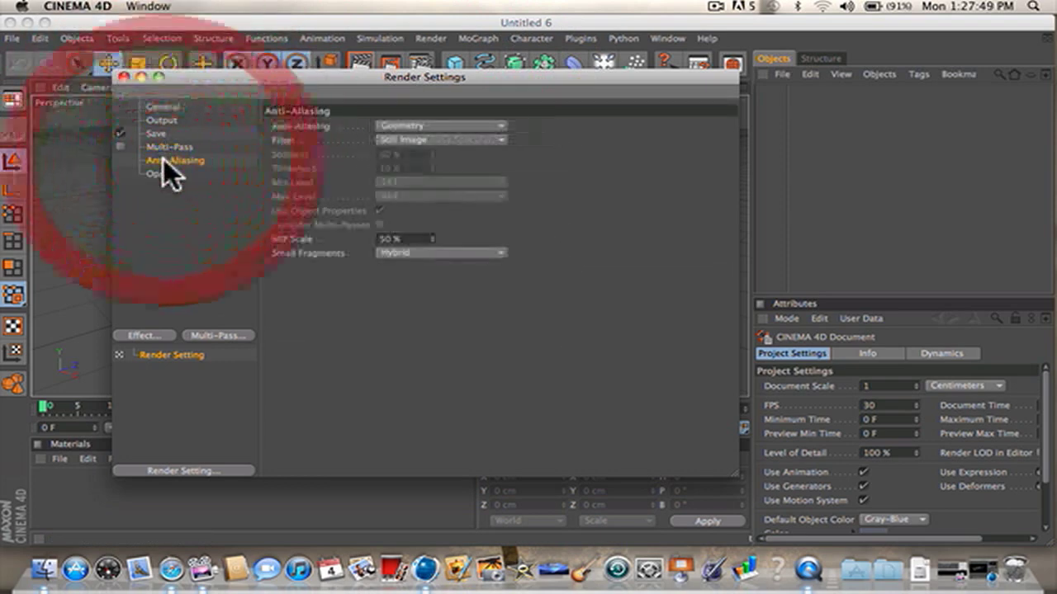
pyautogui.click(162, 175)
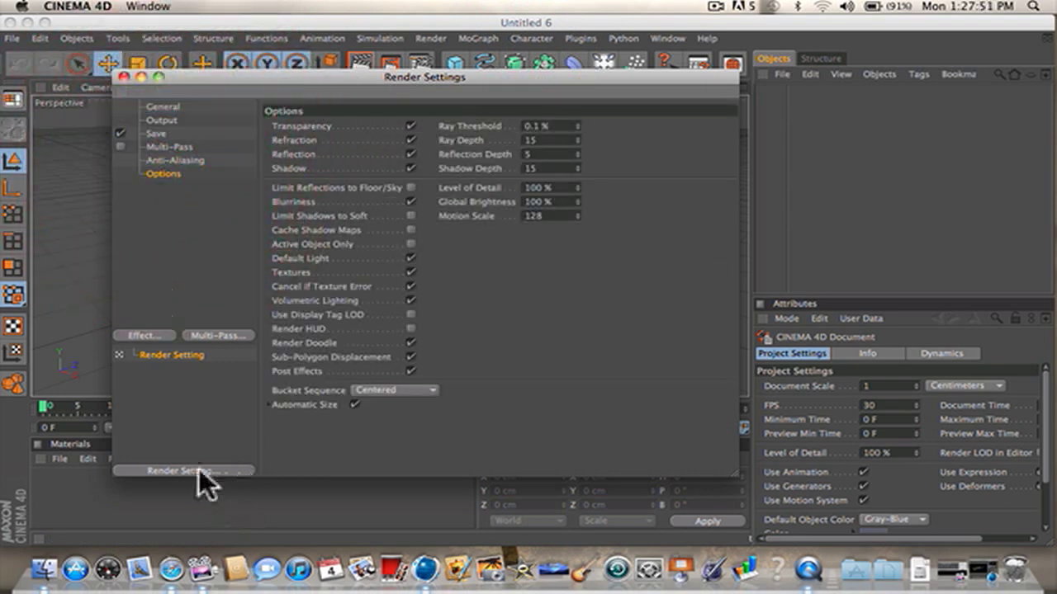
pyautogui.rightClick(172, 353)
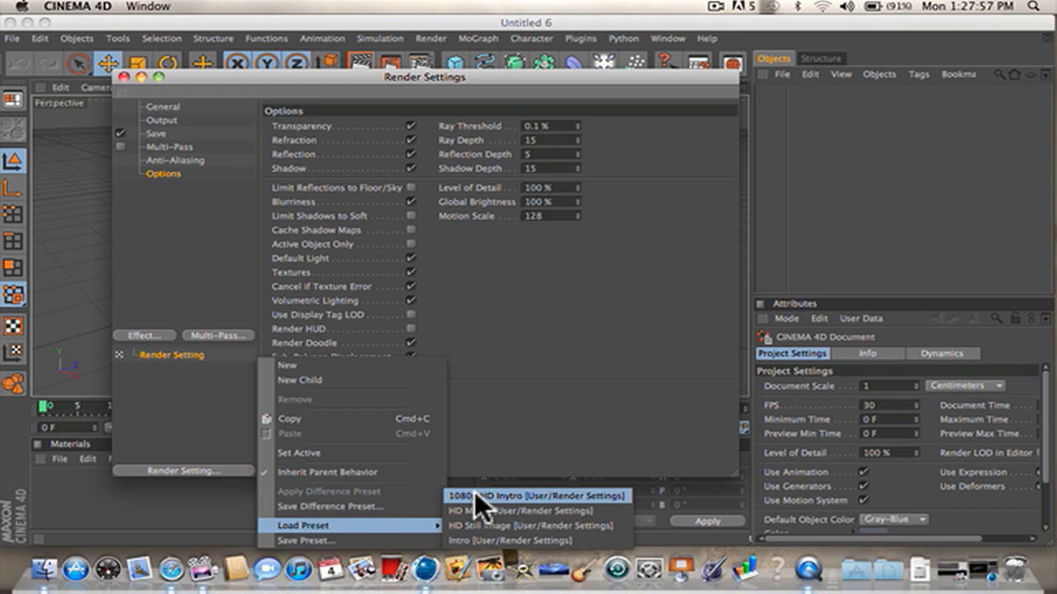
pyautogui.click(538, 495)
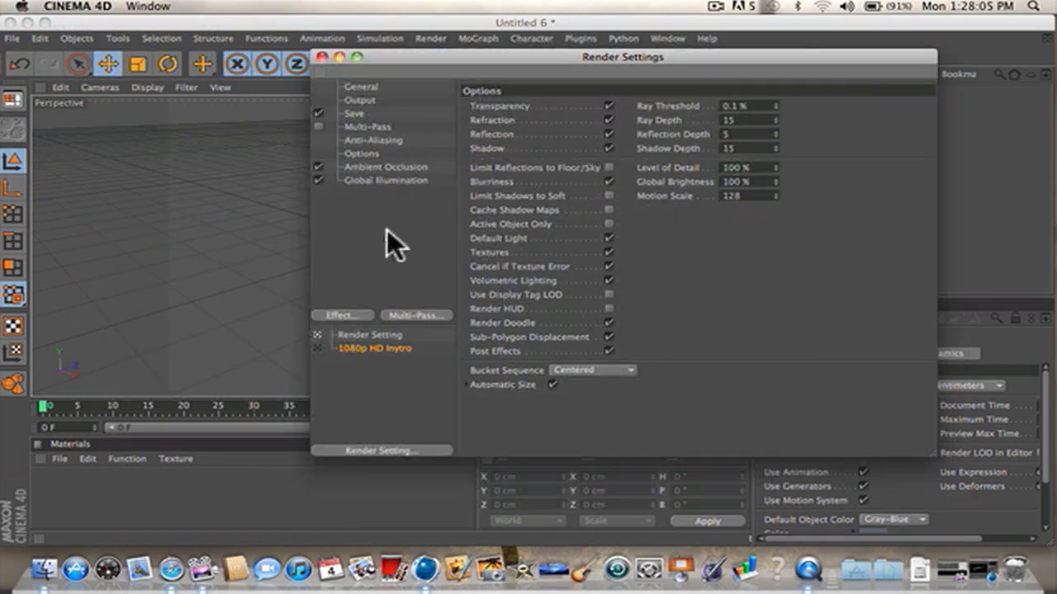
pyautogui.moveTo(322, 364)
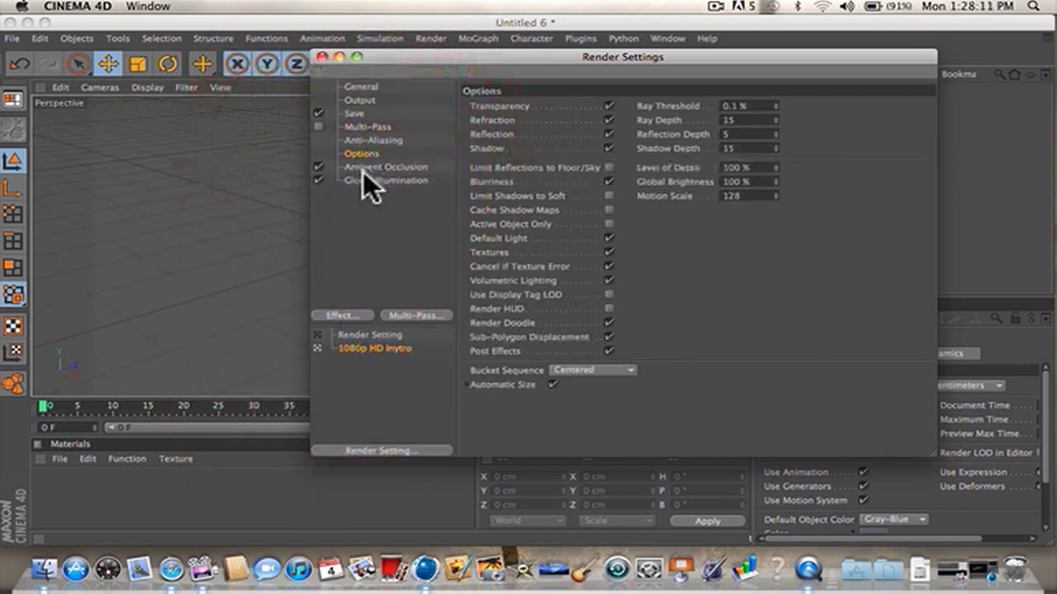
pyautogui.click(383, 167)
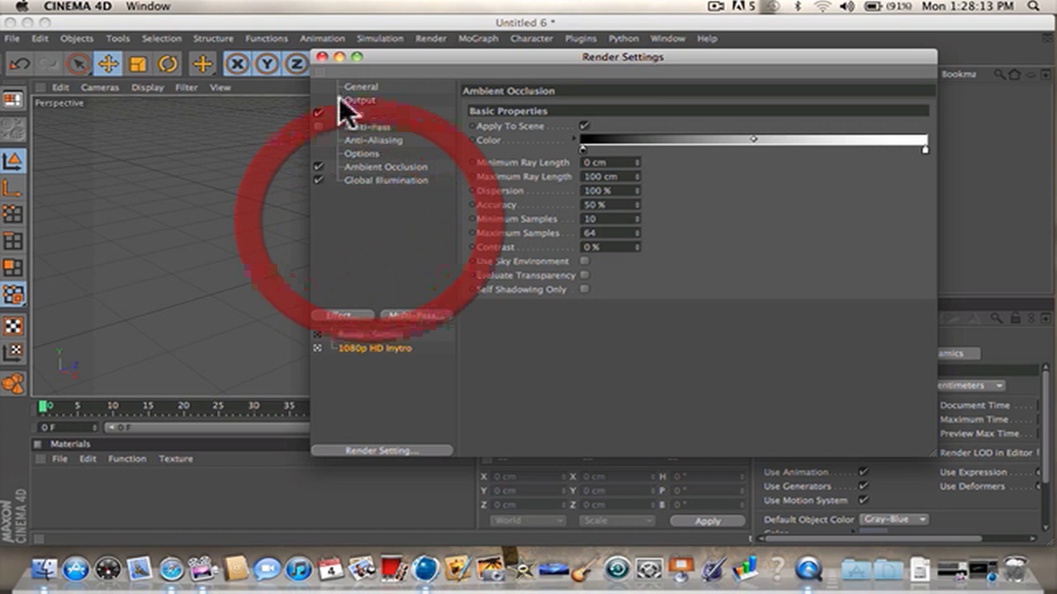
pyautogui.click(315, 56)
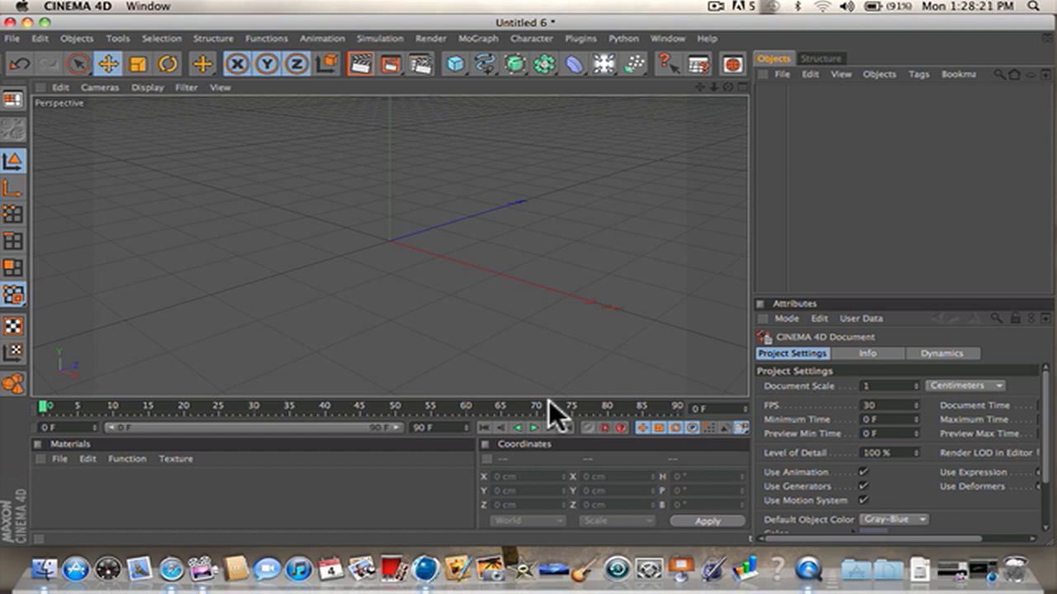
pyautogui.moveTo(536, 404)
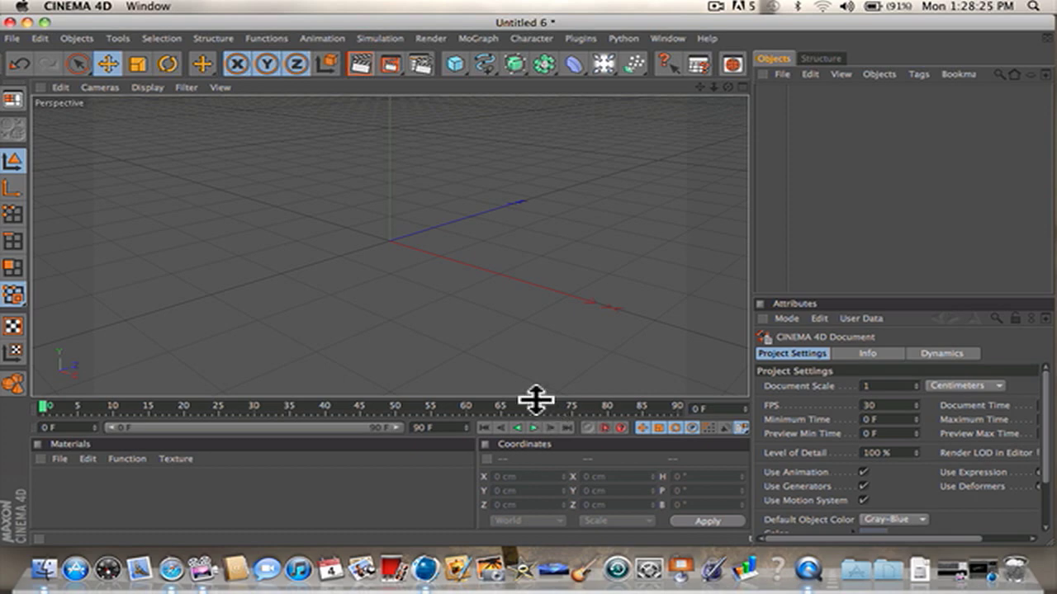
pyautogui.moveTo(558, 421)
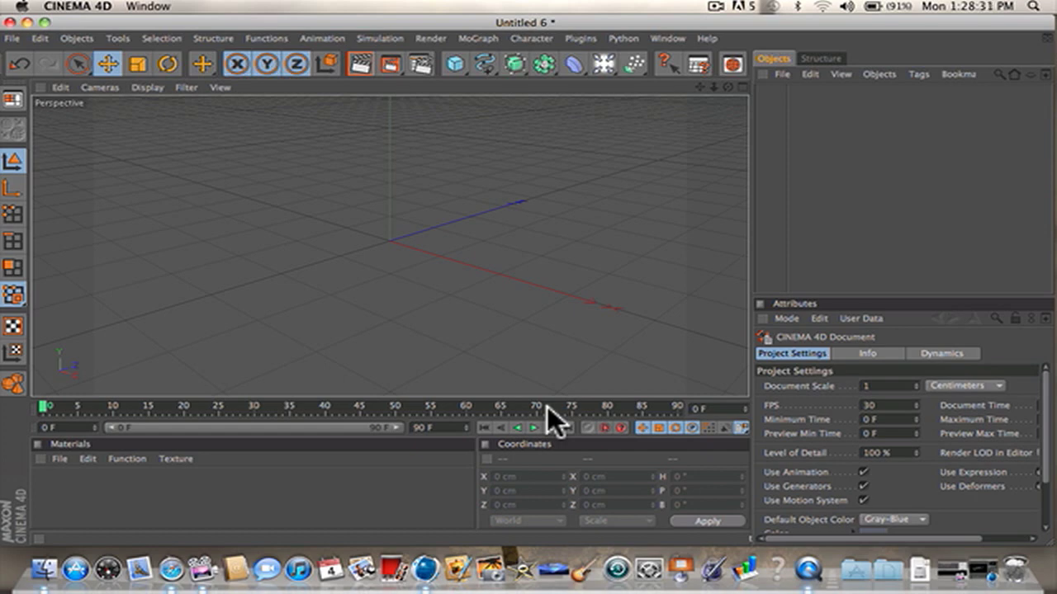
pyautogui.moveTo(584, 105)
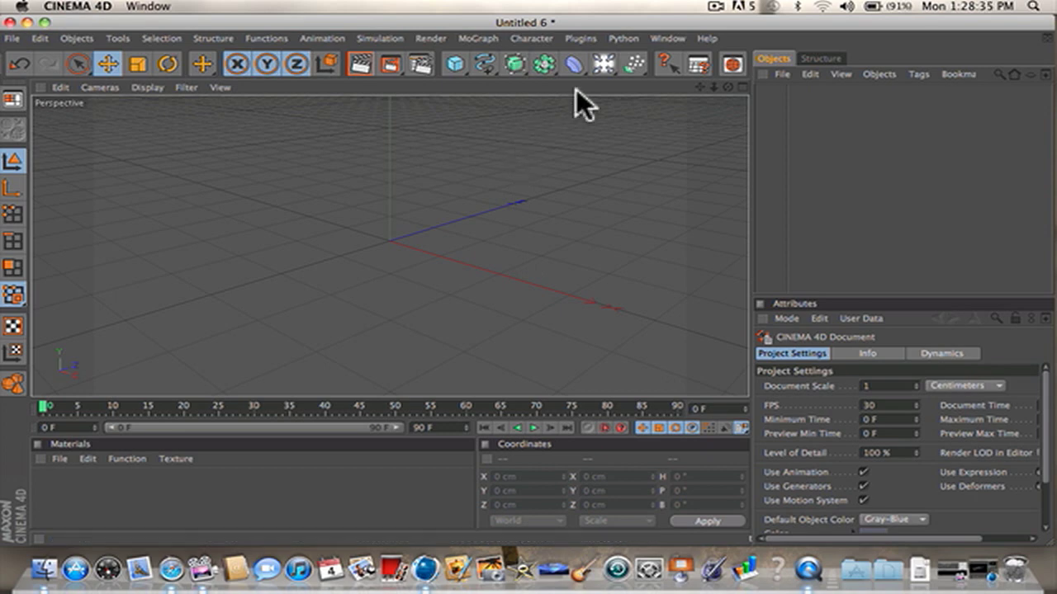